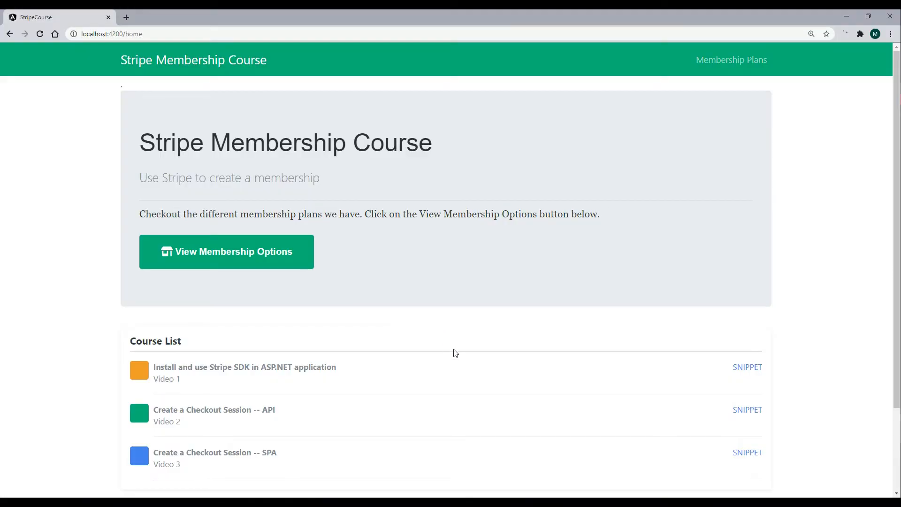
- In the demo app, view Membership Options and order the Awesome Membership Plan
{"action": "left_click", "coordinate": [225, 251]}
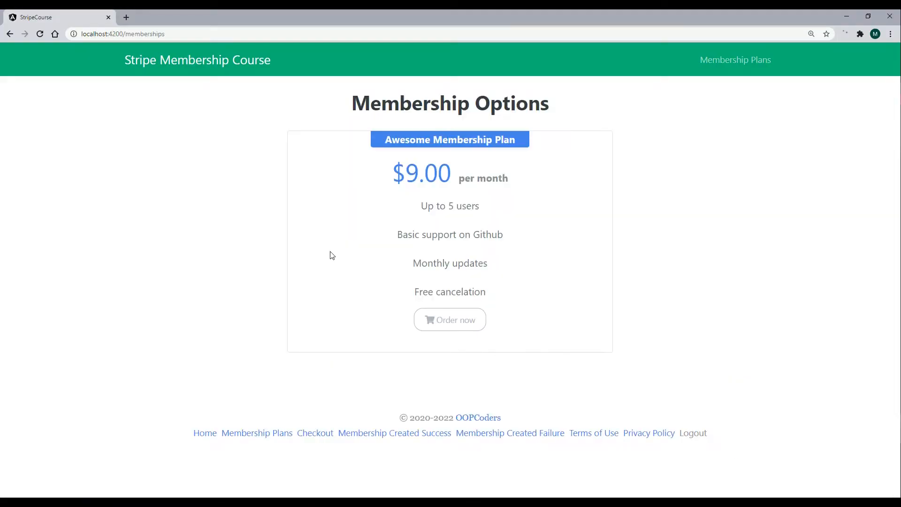
{"action": "mouse_move", "coordinate": [564, 302]}
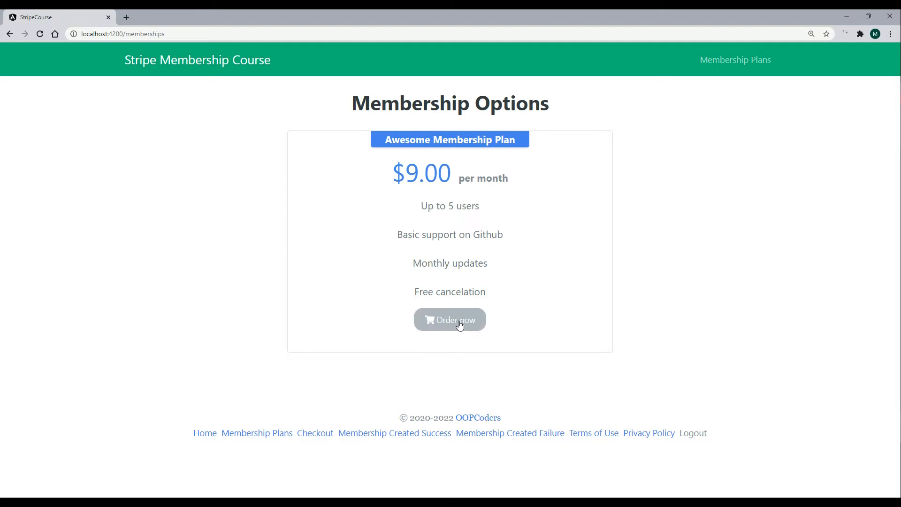
{"action": "left_click", "coordinate": [449, 319]}
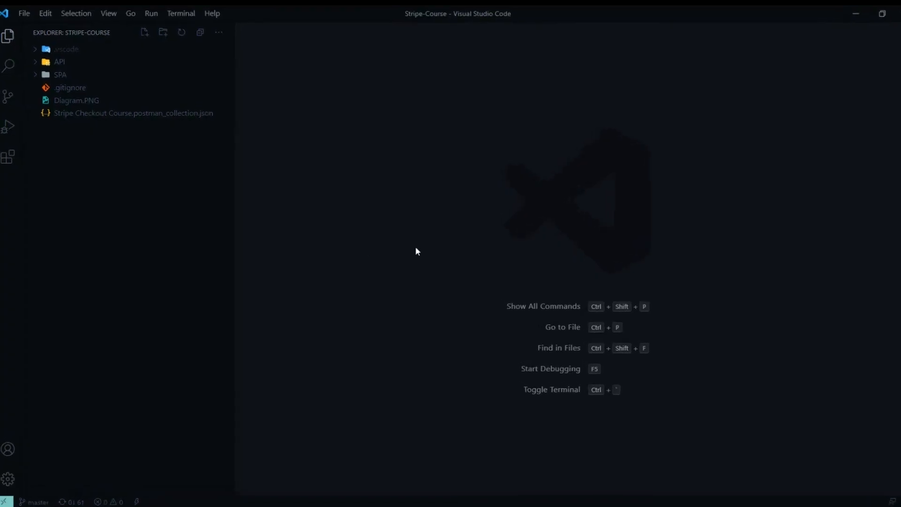
- Expand SPA, modules, memberships and membership-checkout folders in the Explorer
{"action": "left_click", "coordinate": [59, 74]}
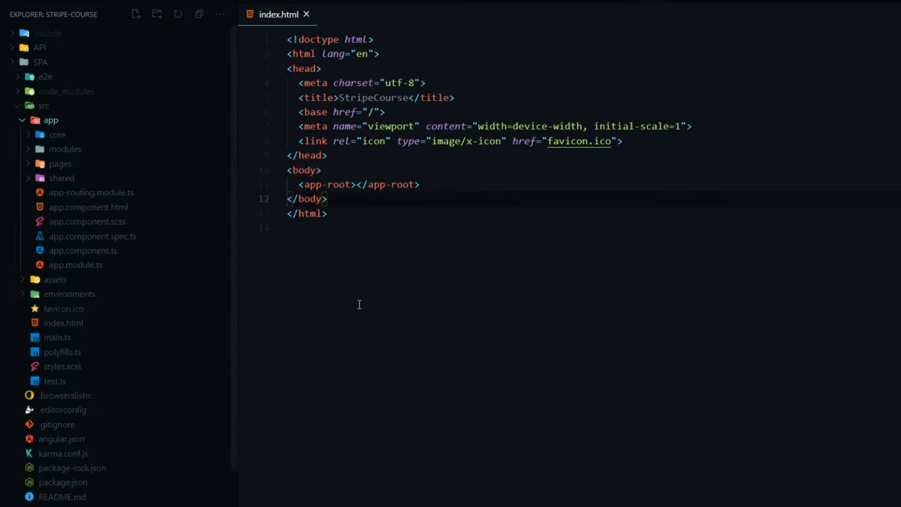
{"action": "left_click", "coordinate": [66, 149]}
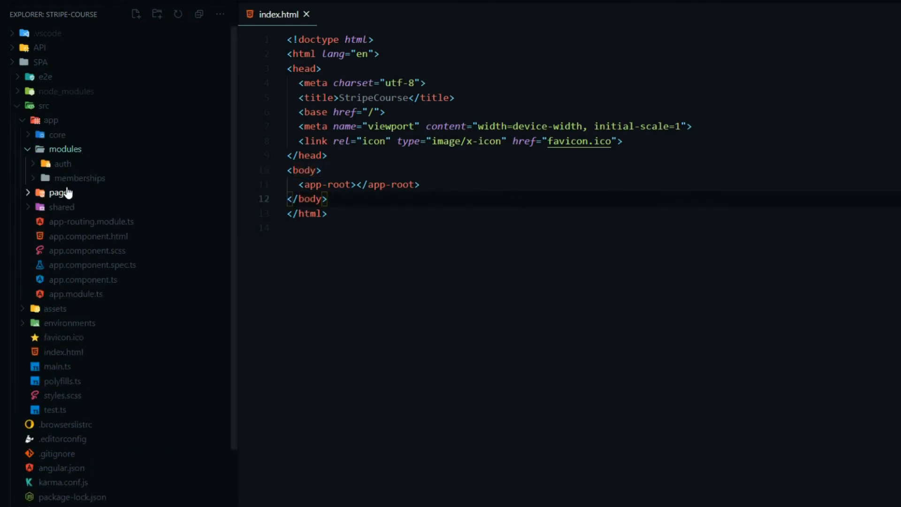
{"action": "left_click", "coordinate": [80, 178]}
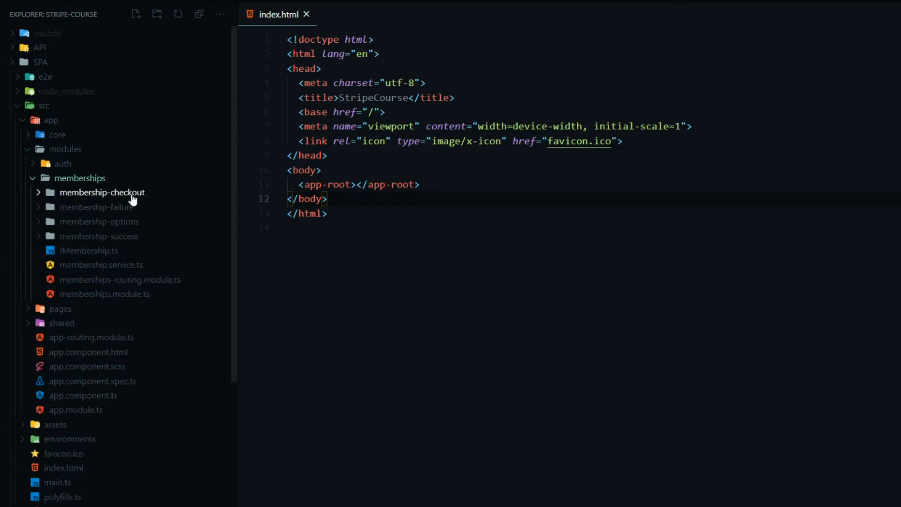
{"action": "left_click", "coordinate": [102, 192]}
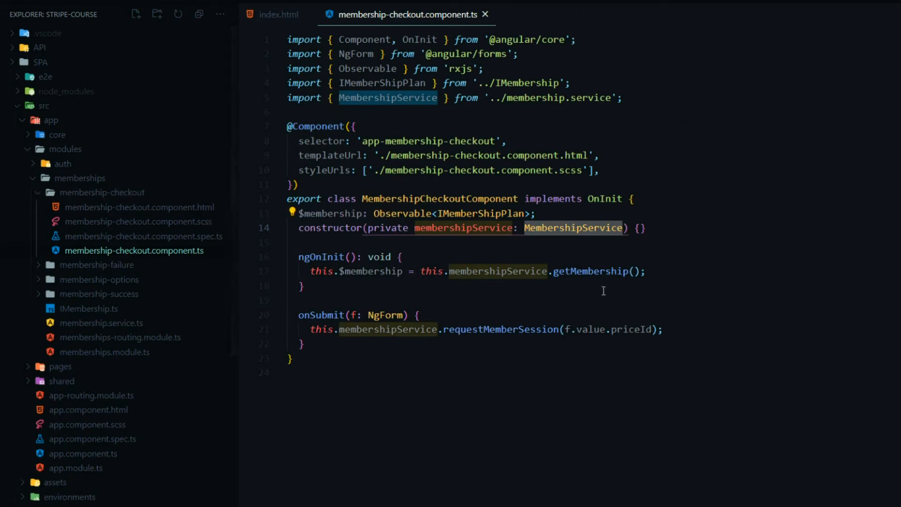
- Open membership.service.ts and IMembership.ts, hide the sidebar, and return to index.html
{"action": "left_click", "coordinate": [101, 322]}
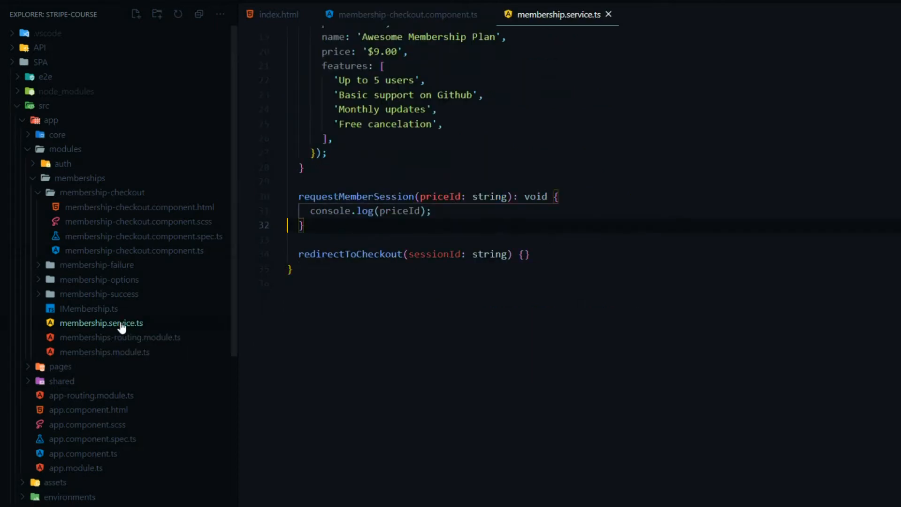
{"action": "mouse_move", "coordinate": [79, 311]}
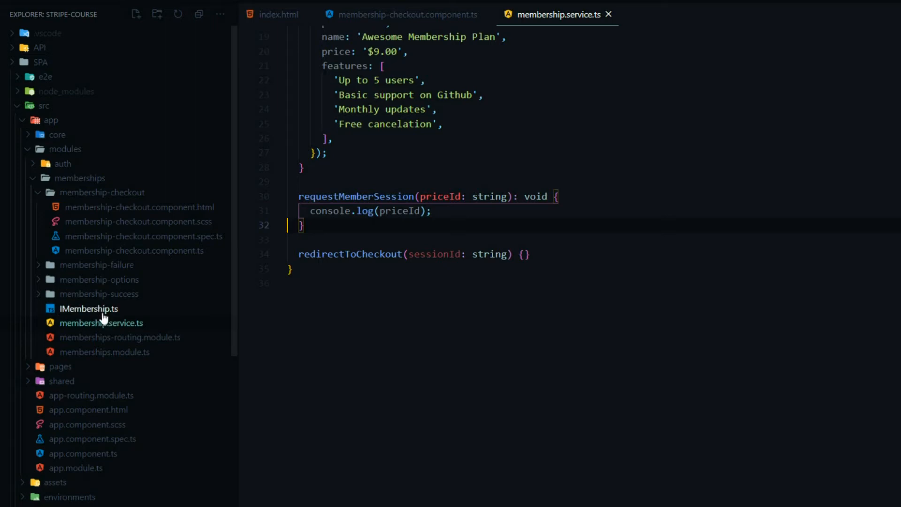
{"action": "left_click", "coordinate": [88, 309]}
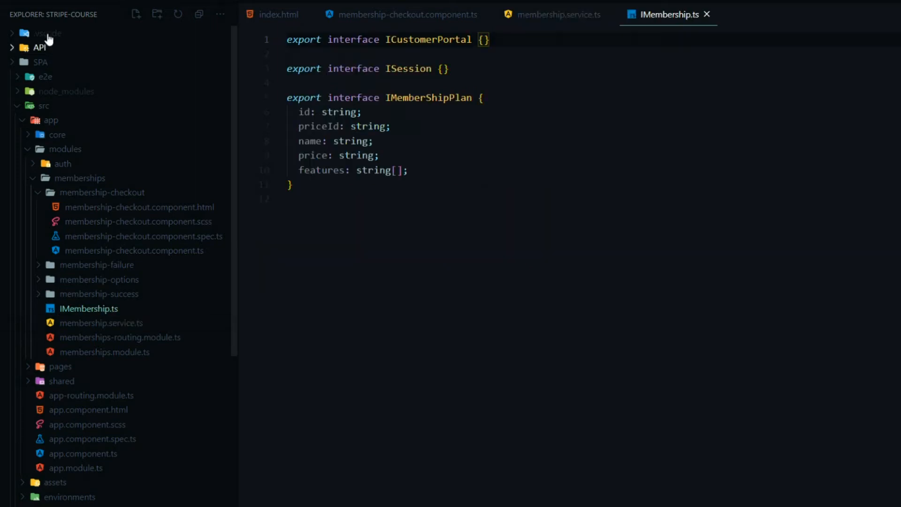
{"action": "key", "text": "ctrl+b"}
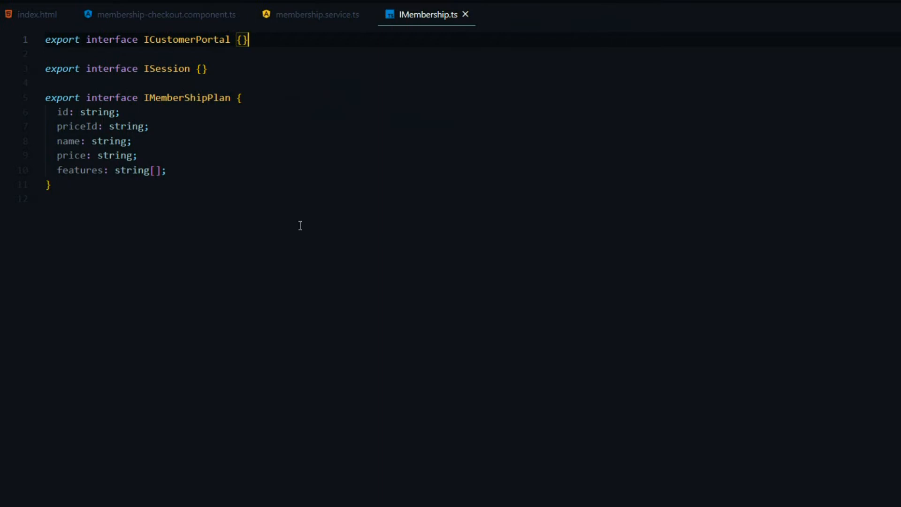
{"action": "left_click", "coordinate": [33, 14]}
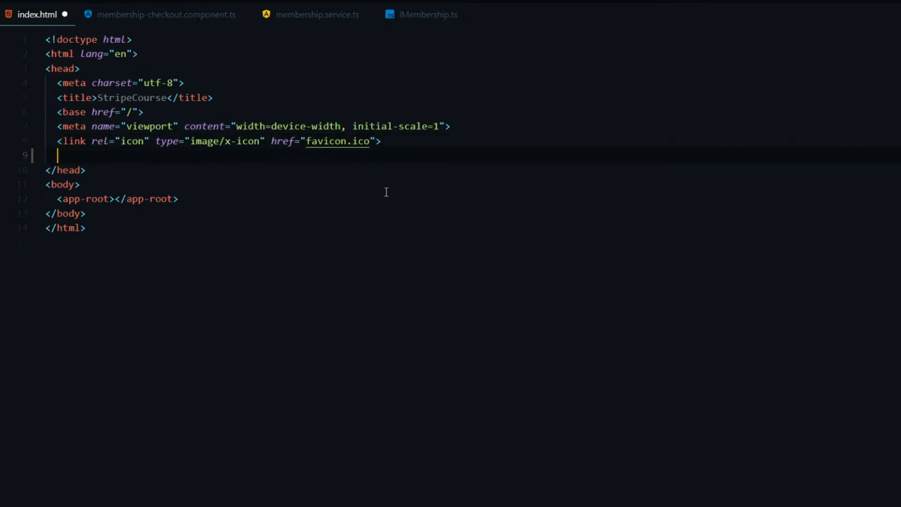
{"action": "type", "text": "<script src=\"https://js.stripe.com/v3/\"></script>"}
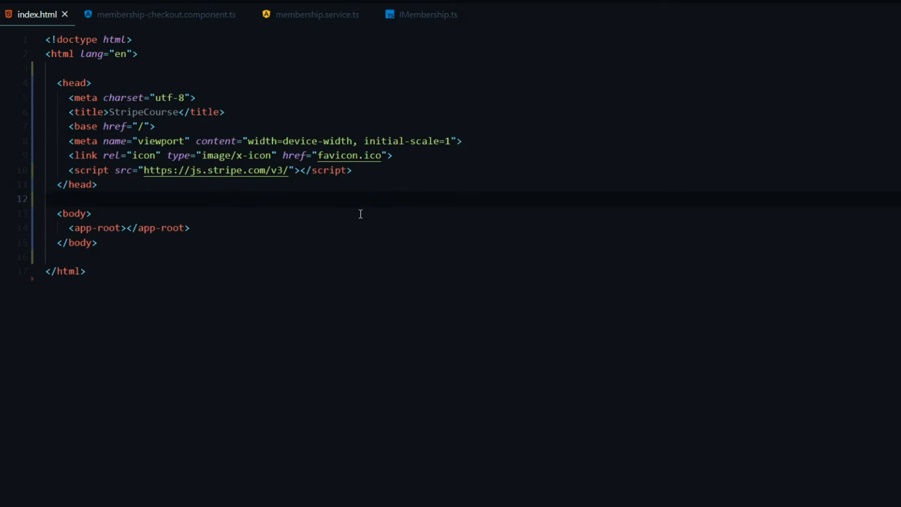
{"action": "mouse_move", "coordinate": [314, 37]}
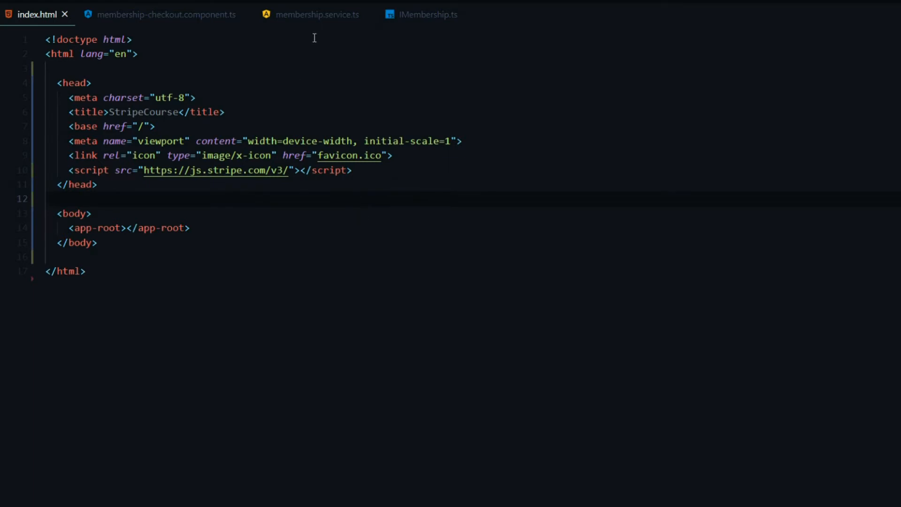
- Add 'declare const Stripe;' below the service imports and select requestMemberSession's console.log
{"action": "left_click", "coordinate": [315, 14]}
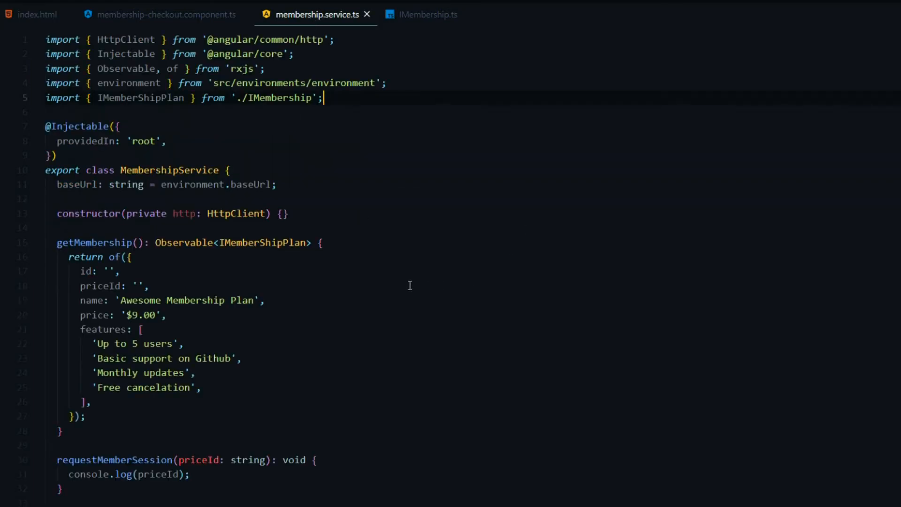
{"action": "mouse_move", "coordinate": [289, 275]}
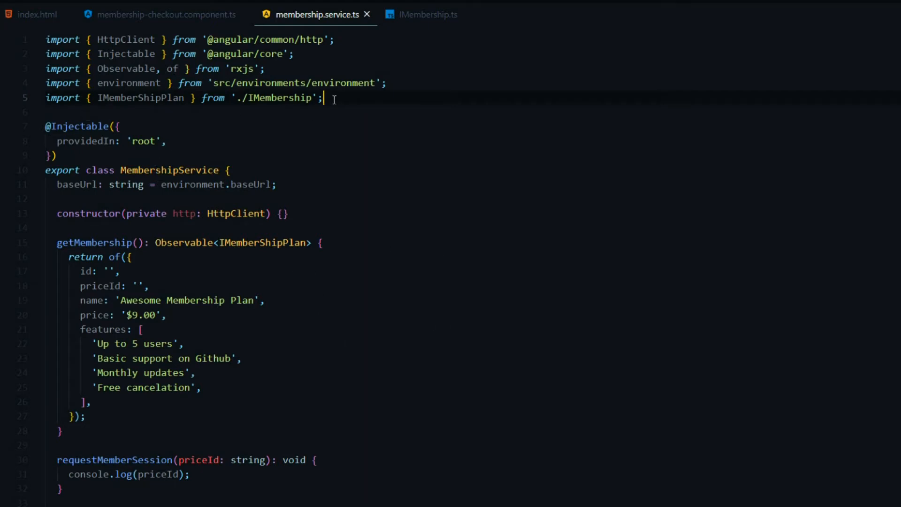
{"action": "type", "text": "declare const Stripe;"}
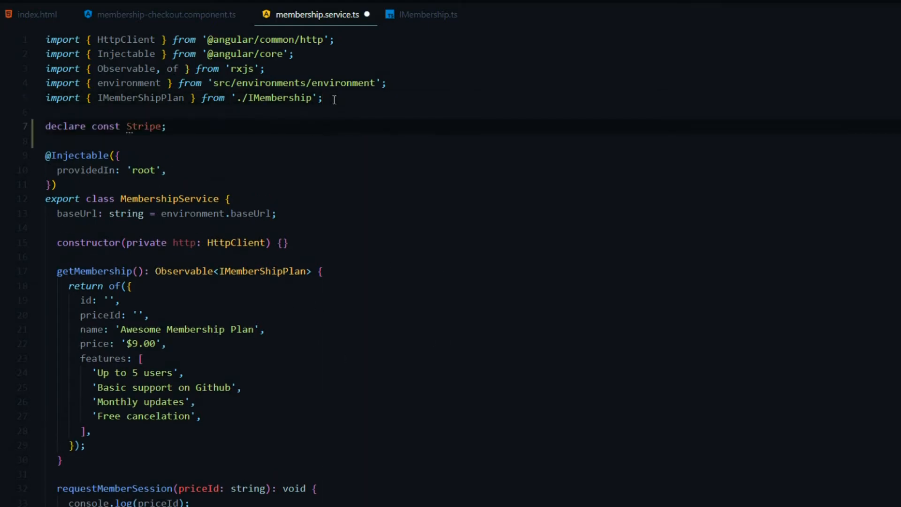
{"action": "left_click", "coordinate": [141, 126]}
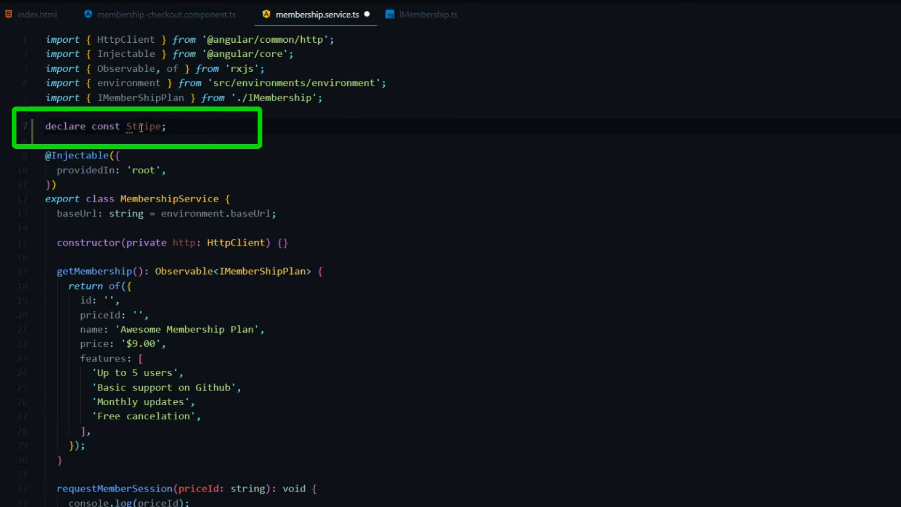
{"action": "scroll", "scroll_direction": "down", "scroll_amount": 3}
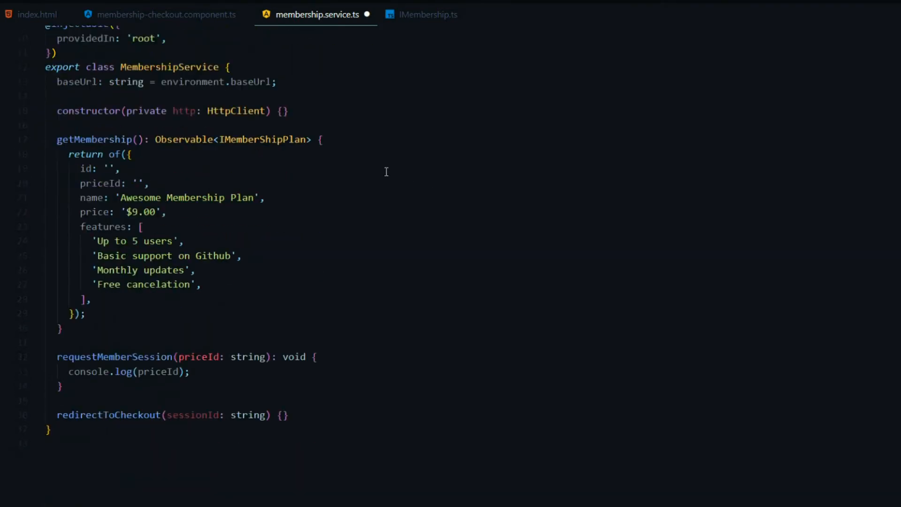
{"action": "scroll", "scroll_direction": "down", "scroll_amount": 3}
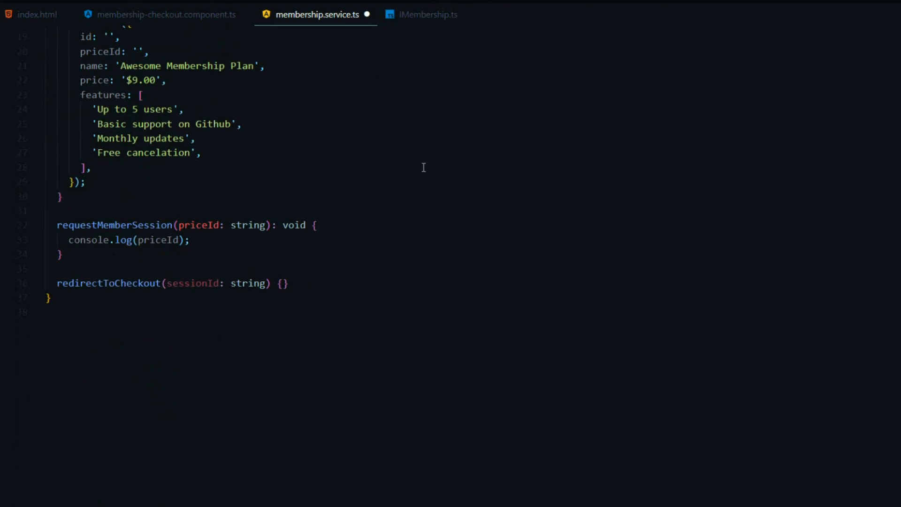
{"action": "mouse_move", "coordinate": [101, 225]}
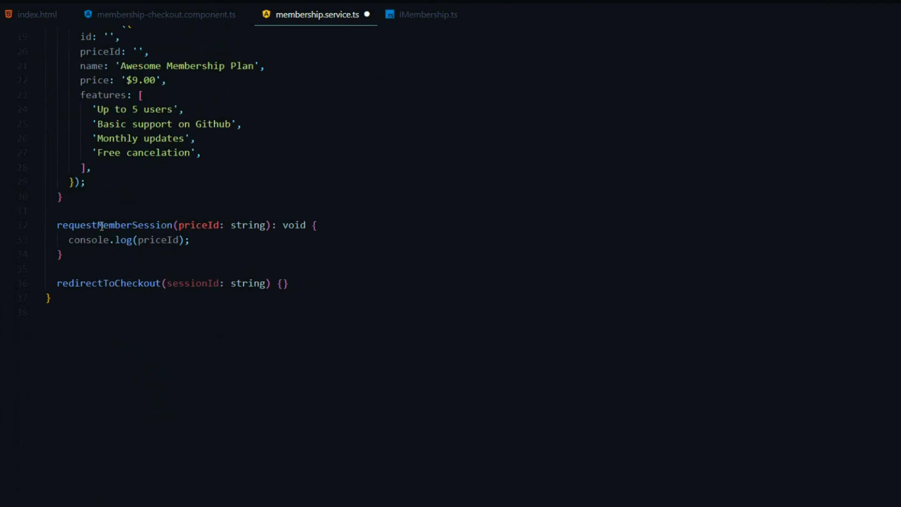
{"action": "double_click", "coordinate": [114, 224]}
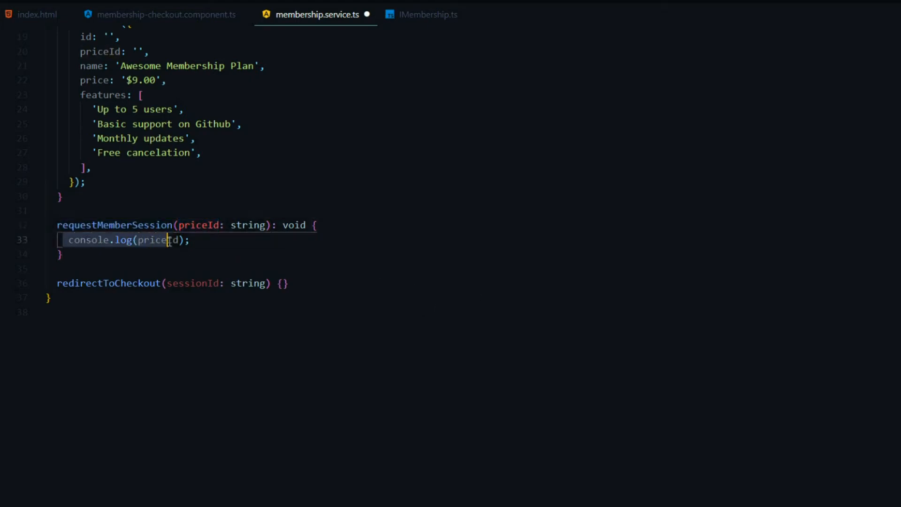
- Replace console.log with an http.post<ISession> to 'api/payments/create-checkout-session' sending priceId
{"action": "type", "text": "this.http\\n  .post<ISession>(this.baseUrl + 'api/payments/create-checkout-session', {\\n    priceId: priceId,\\n  })\\n  .subscribe((session) => {\\n    this.redirectToCheckout(session.sessionId);\\n  });"}
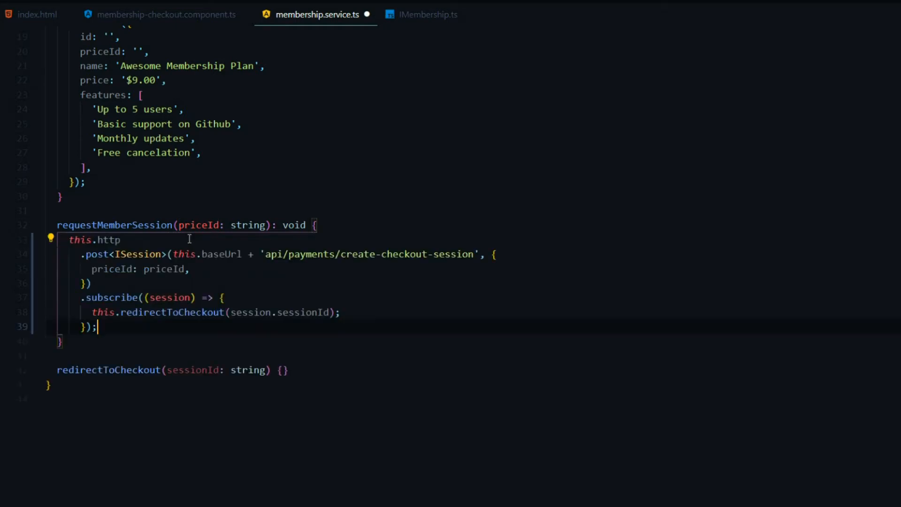
{"action": "left_click", "coordinate": [116, 240]}
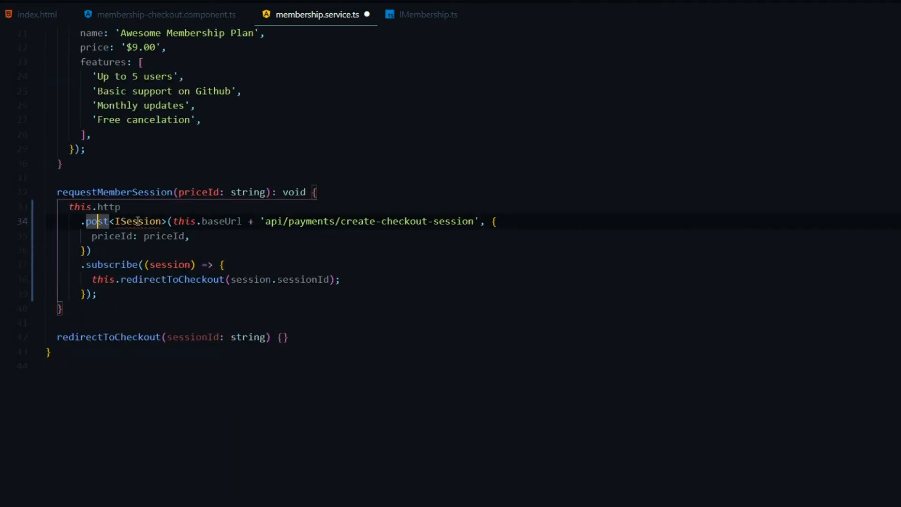
{"action": "mouse_move", "coordinate": [136, 221]}
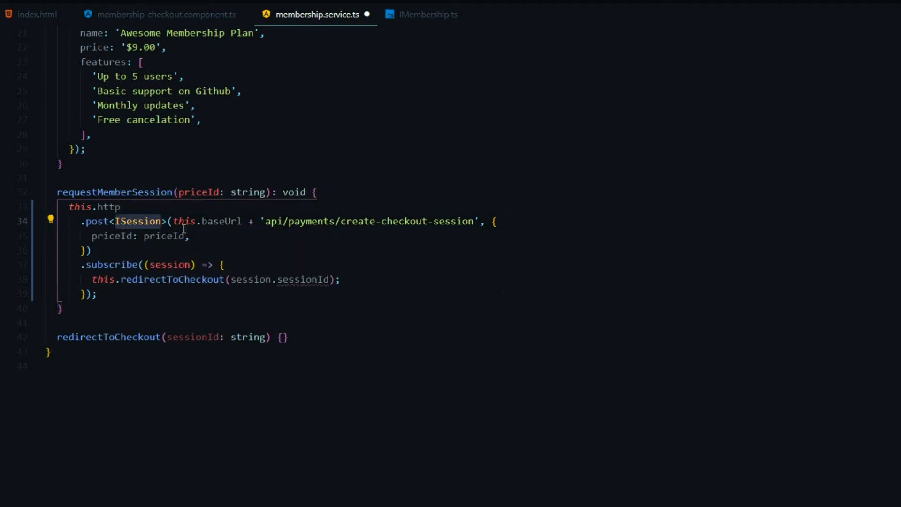
{"action": "left_click_drag", "start_coordinate": [171, 221], "coordinate": [484, 221]}
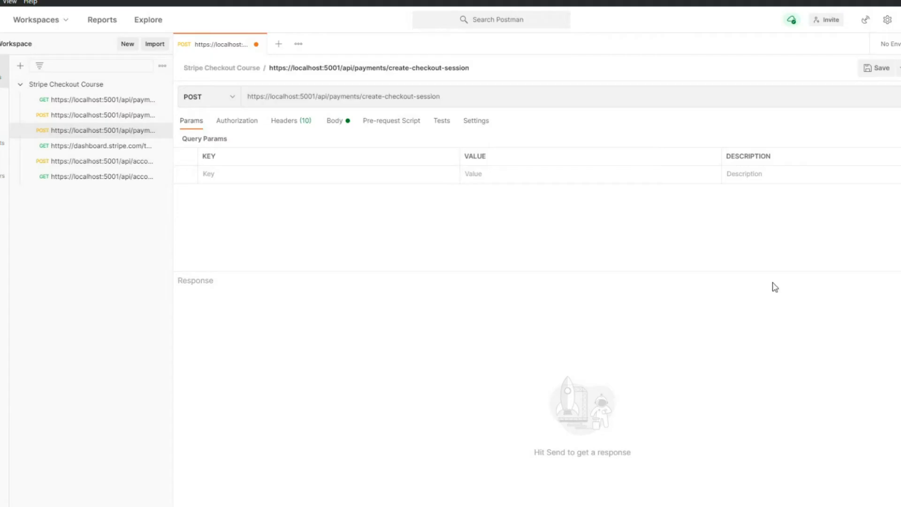
- Show the create-checkout-session request's raw JSON body and its priceId value in Postman
{"action": "left_click", "coordinate": [322, 97]}
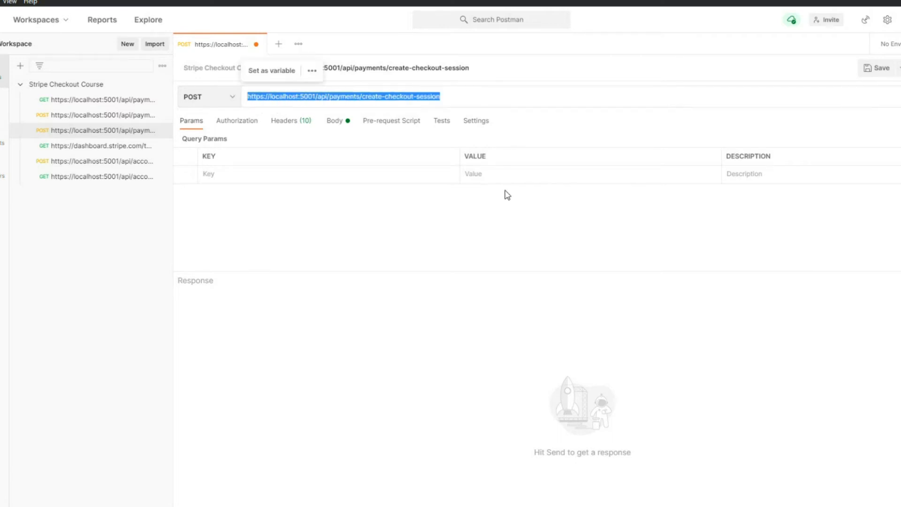
{"action": "left_click", "coordinate": [334, 121]}
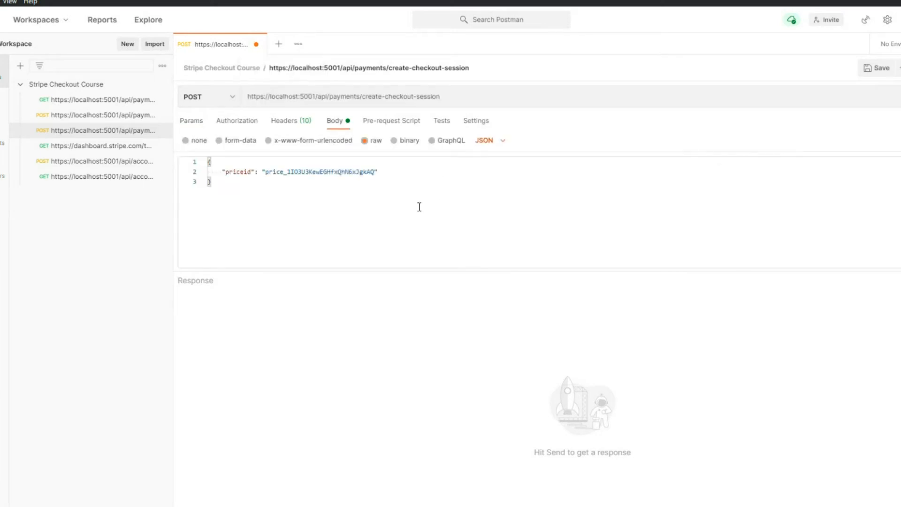
{"action": "double_click", "coordinate": [240, 171]}
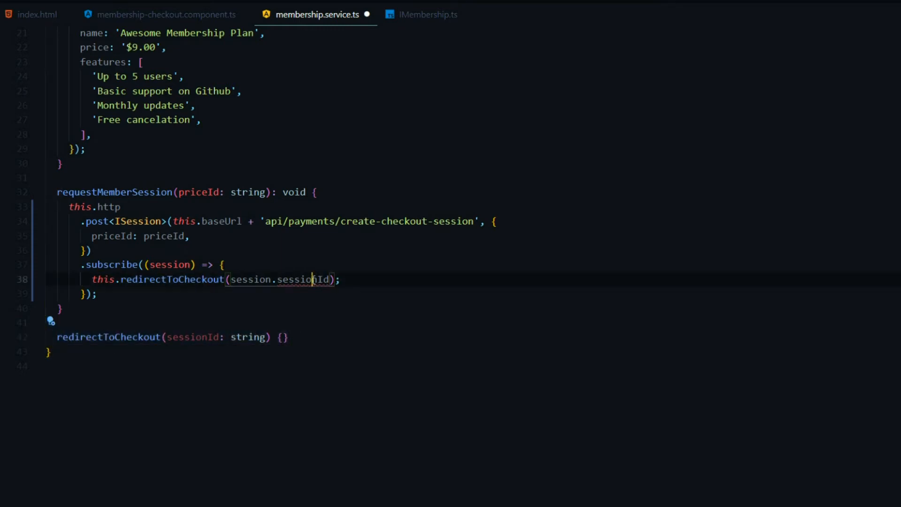
- Add 'sessionId: string;' to the empty ISession interface in IMembership.ts
{"action": "double_click", "coordinate": [302, 279]}
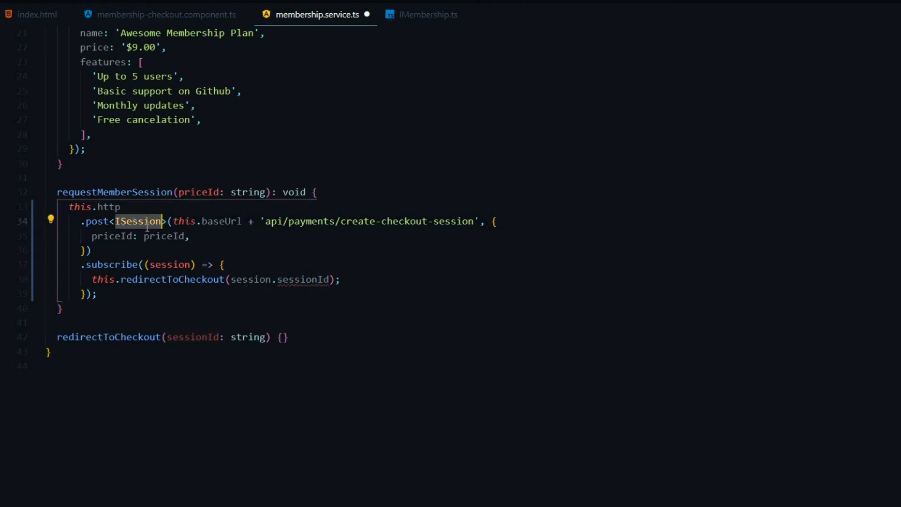
{"action": "mouse_move", "coordinate": [450, 74]}
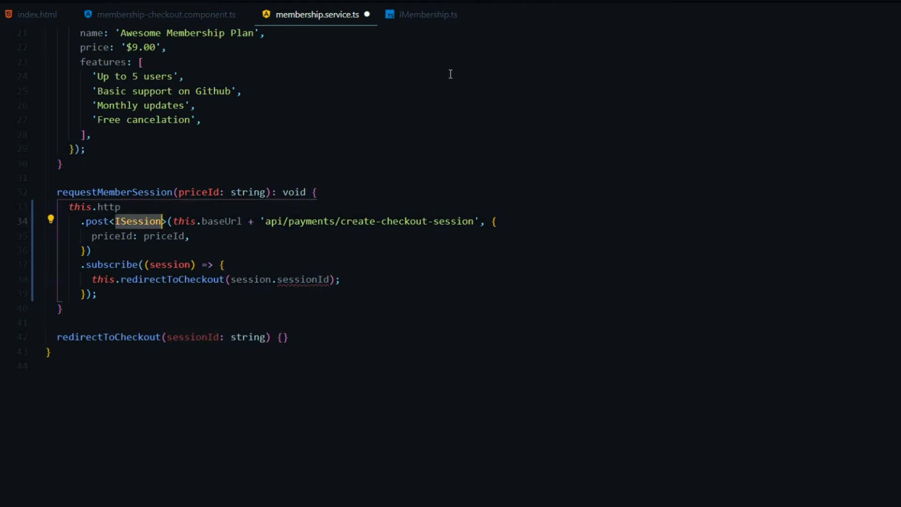
{"action": "left_click", "coordinate": [428, 14]}
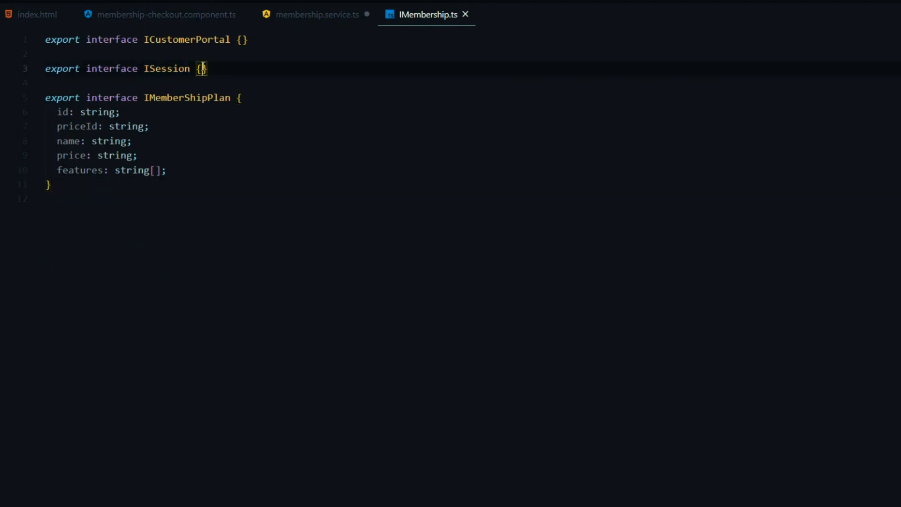
{"action": "type", "text": "sessionId: string;"}
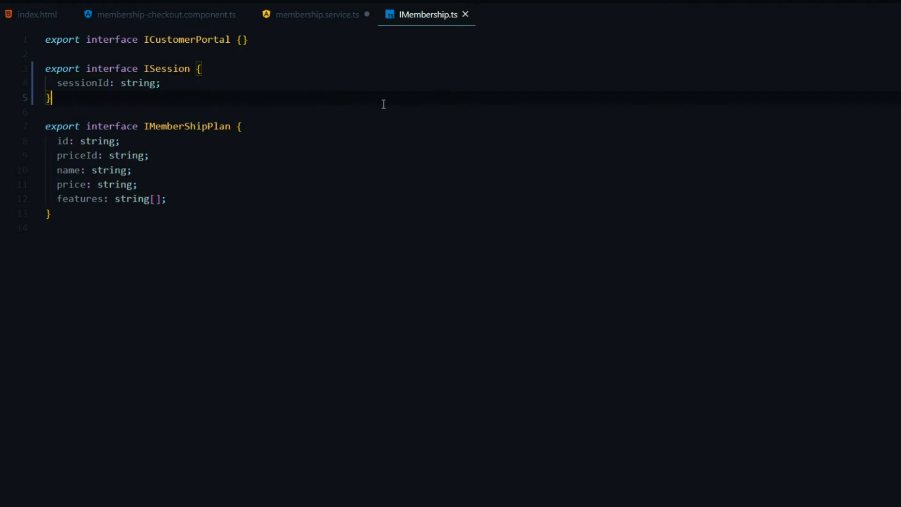
- Fill redirectToCheckout with const stripe = Stripe('...') and stripe.redirectToCheckout({ sessionId })
{"action": "left_click", "coordinate": [316, 14]}
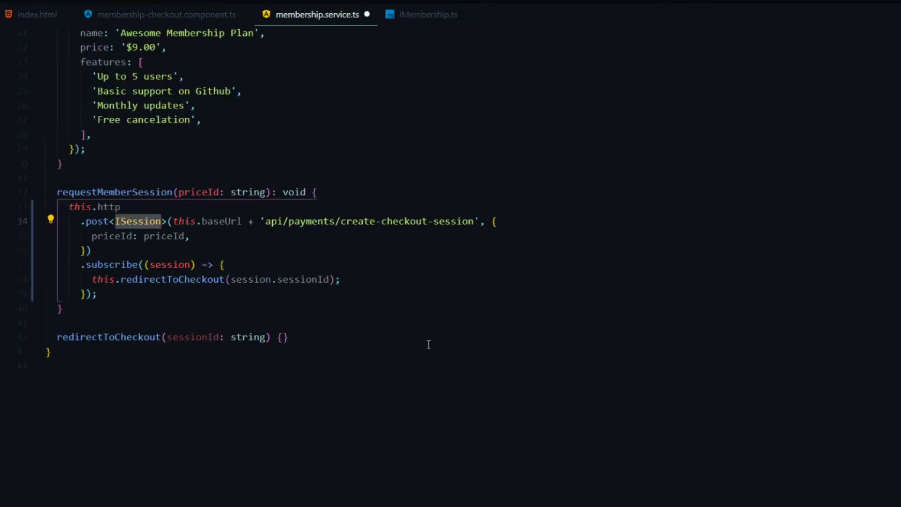
{"action": "double_click", "coordinate": [302, 279]}
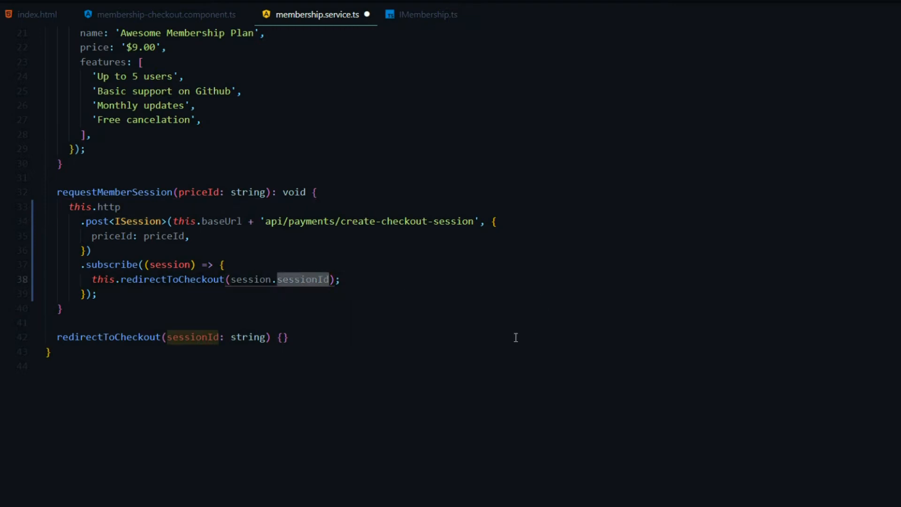
{"action": "mouse_move", "coordinate": [433, 273]}
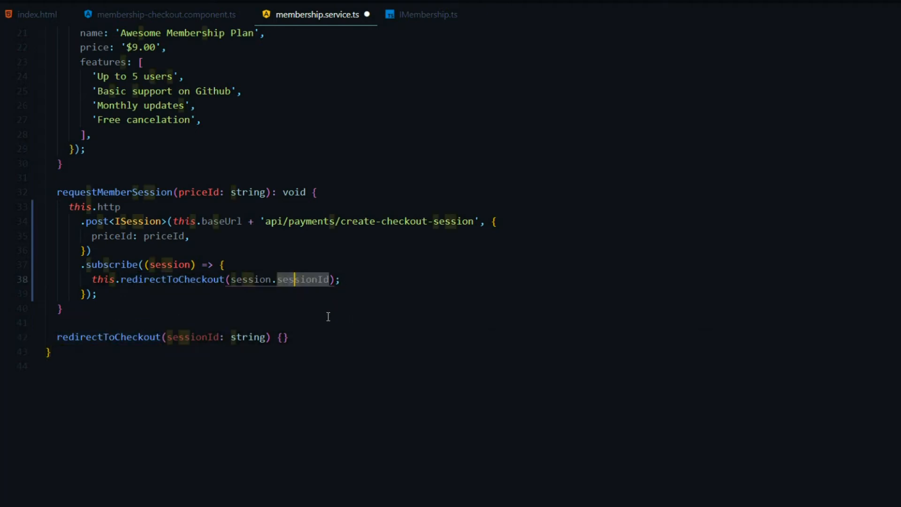
{"action": "mouse_move", "coordinate": [300, 321]}
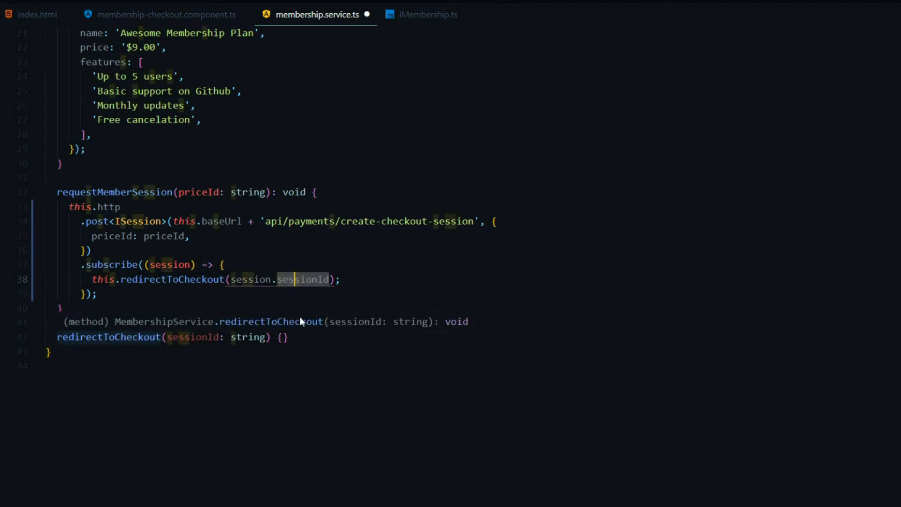
{"action": "mouse_move", "coordinate": [305, 326]}
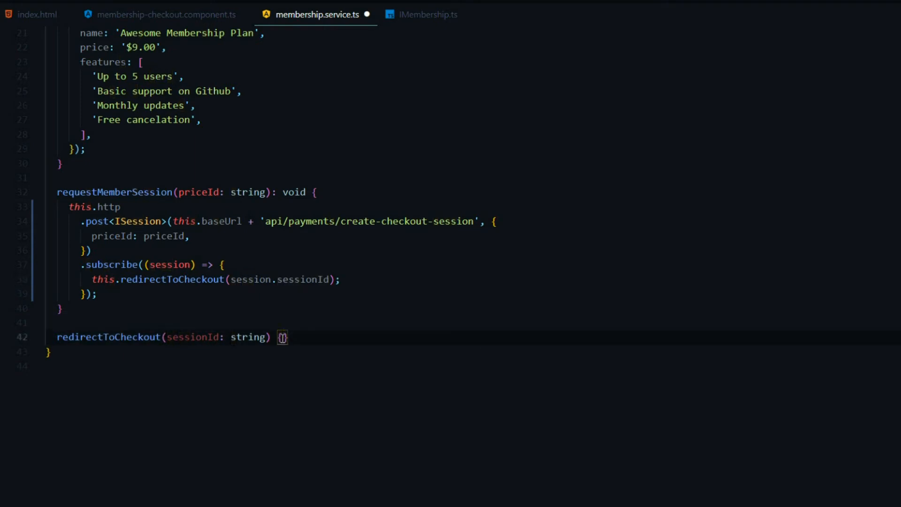
{"action": "key", "text": "Enter"}
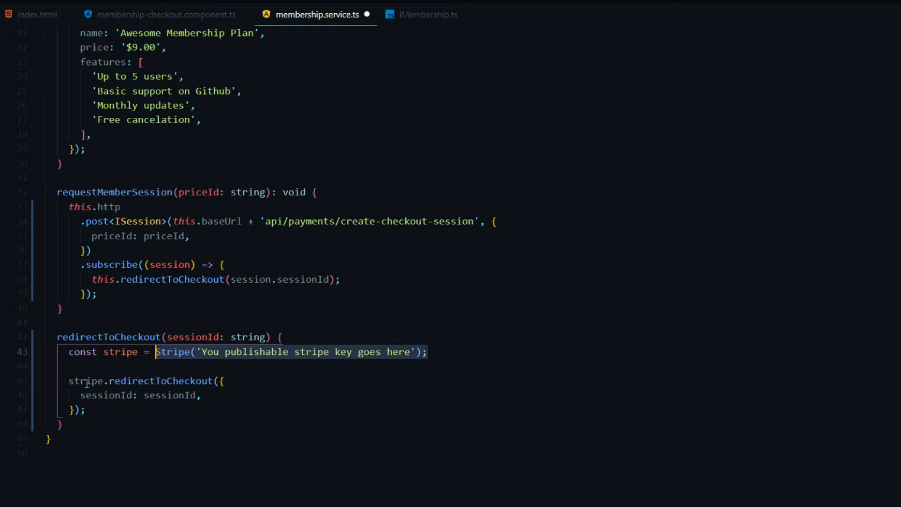
{"action": "double_click", "coordinate": [159, 381]}
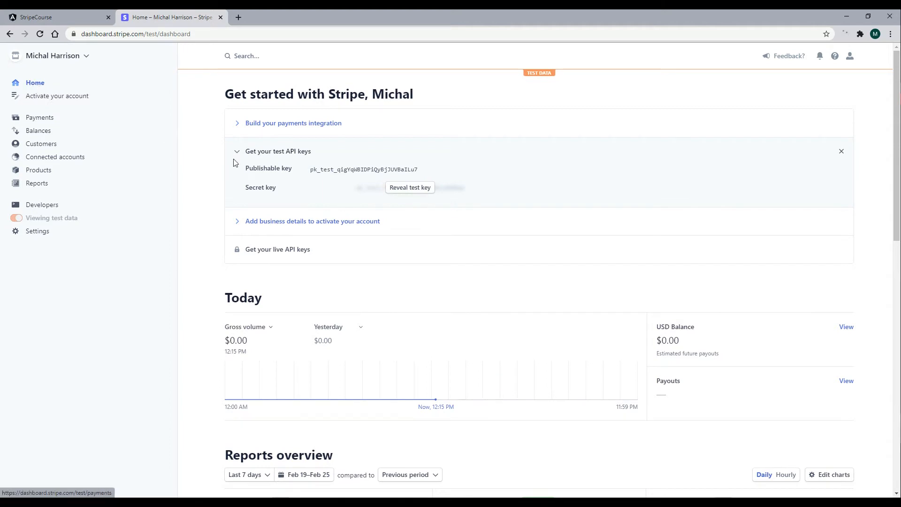
{"action": "mouse_move", "coordinate": [311, 170]}
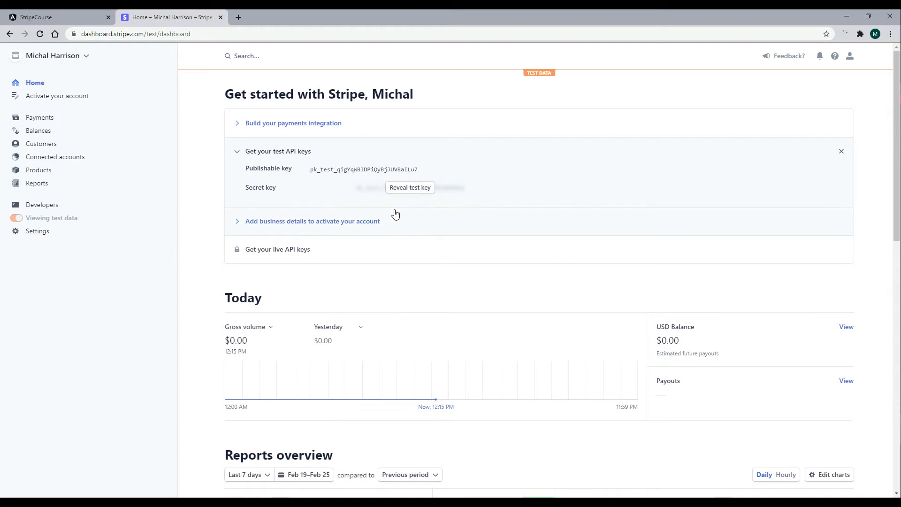
{"action": "mouse_move", "coordinate": [272, 194]}
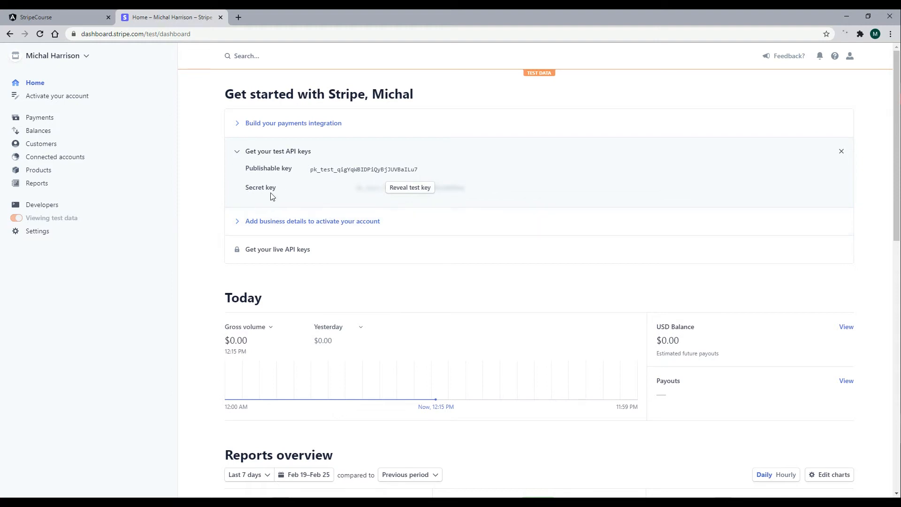
{"action": "mouse_move", "coordinate": [267, 197]}
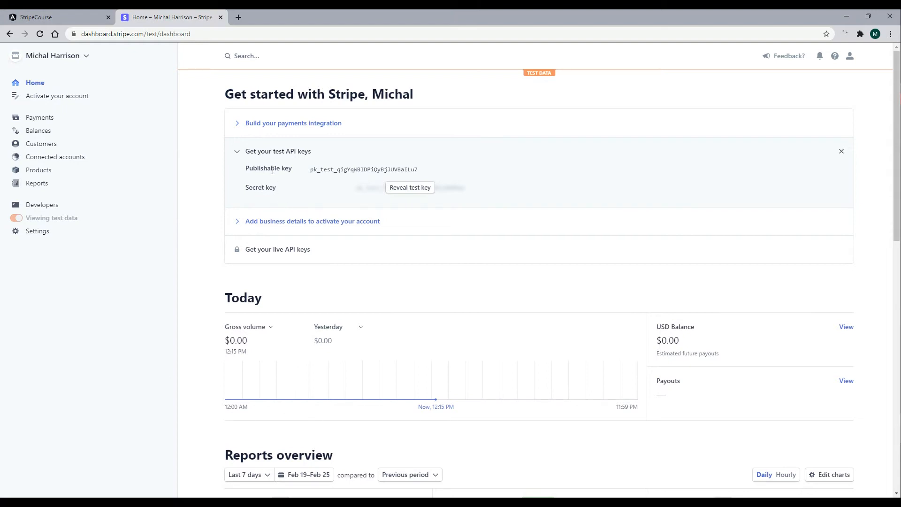
{"action": "mouse_move", "coordinate": [342, 169]}
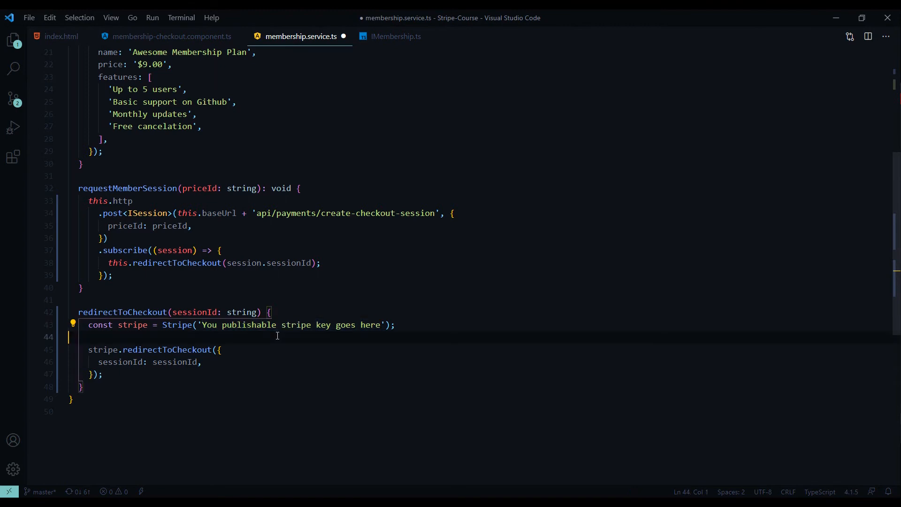
{"action": "left_click_drag", "start_coordinate": [200, 324], "coordinate": [380, 324]}
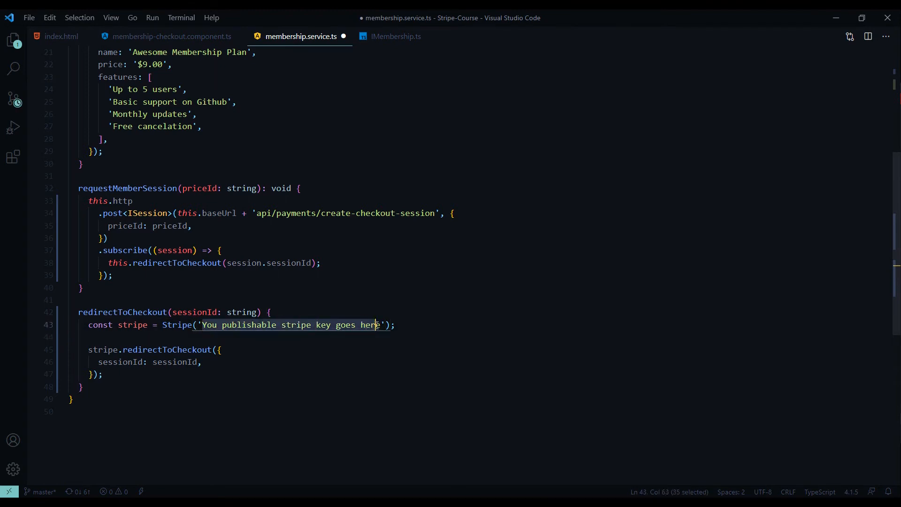
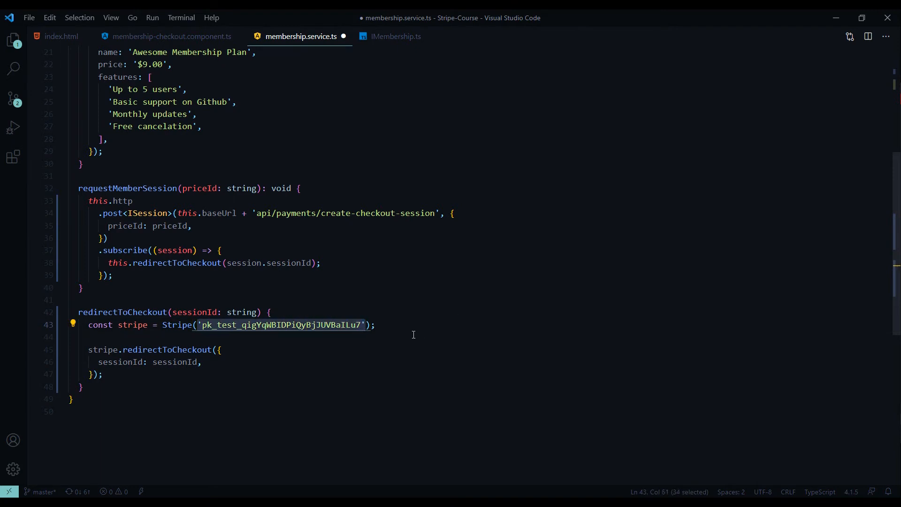
{"action": "mouse_move", "coordinate": [356, 283]}
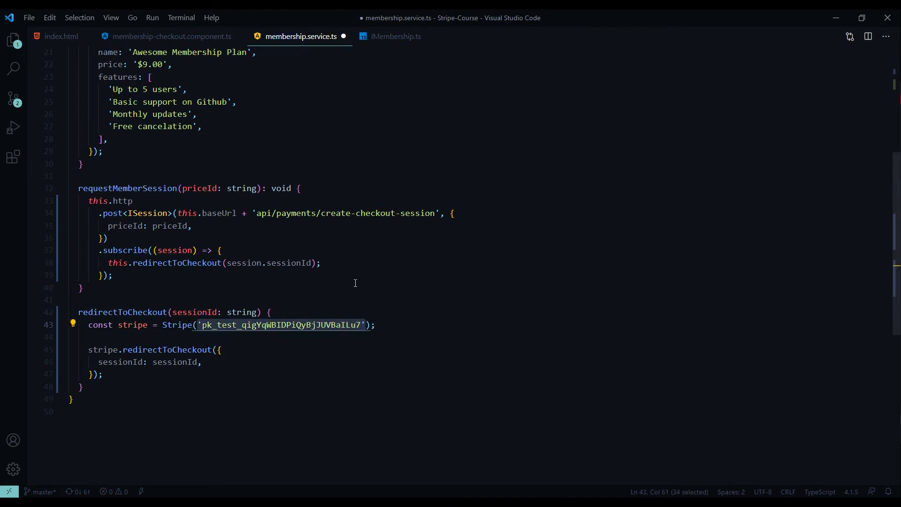
{"action": "left_click", "coordinate": [513, 323]}
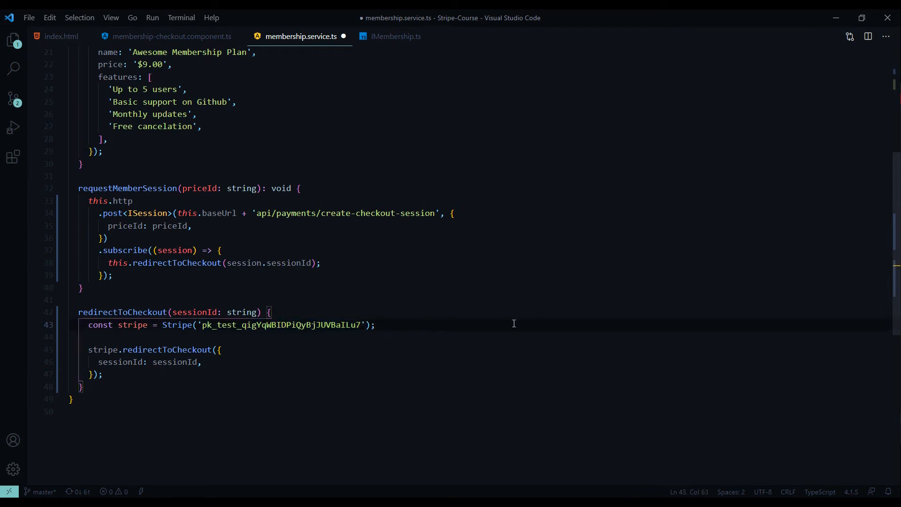
{"action": "mouse_move", "coordinate": [496, 326]}
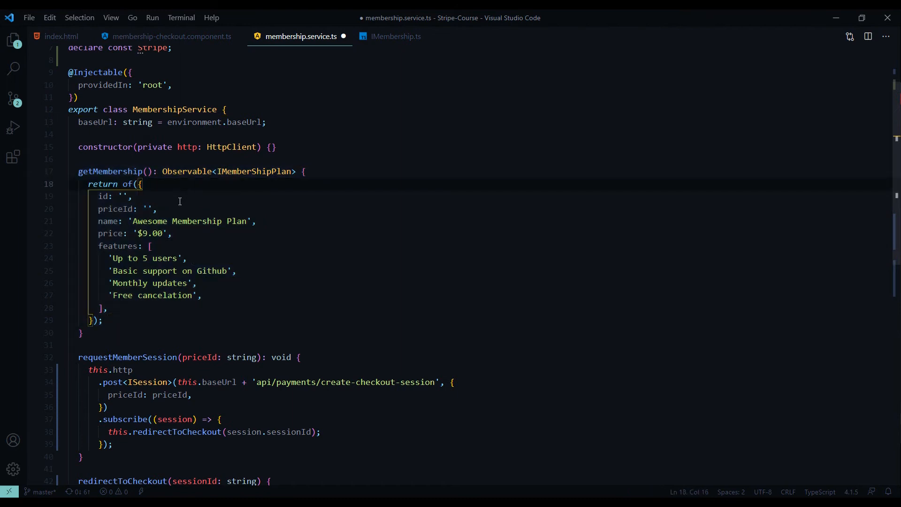
{"action": "double_click", "coordinate": [115, 209]}
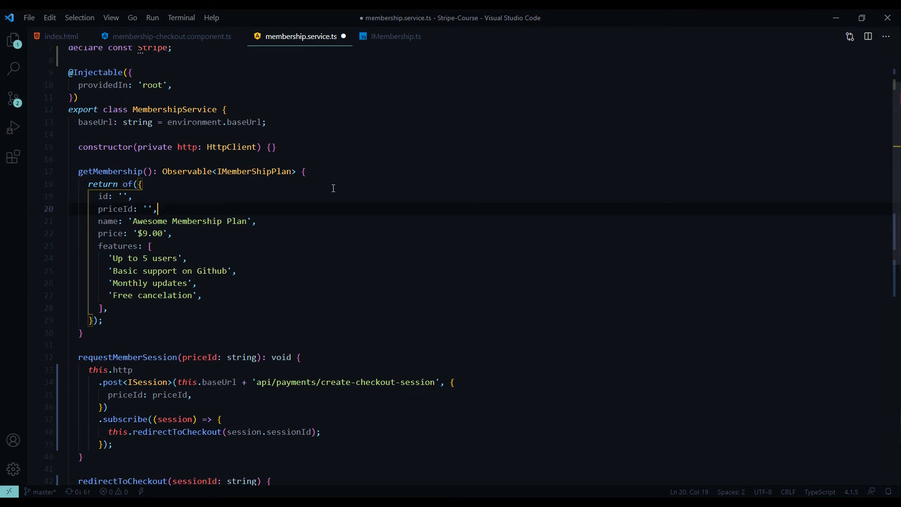
- Open Awesome Membership Plan under Products and bring up copy options for its price API ID
{"action": "left_click", "coordinate": [167, 17]}
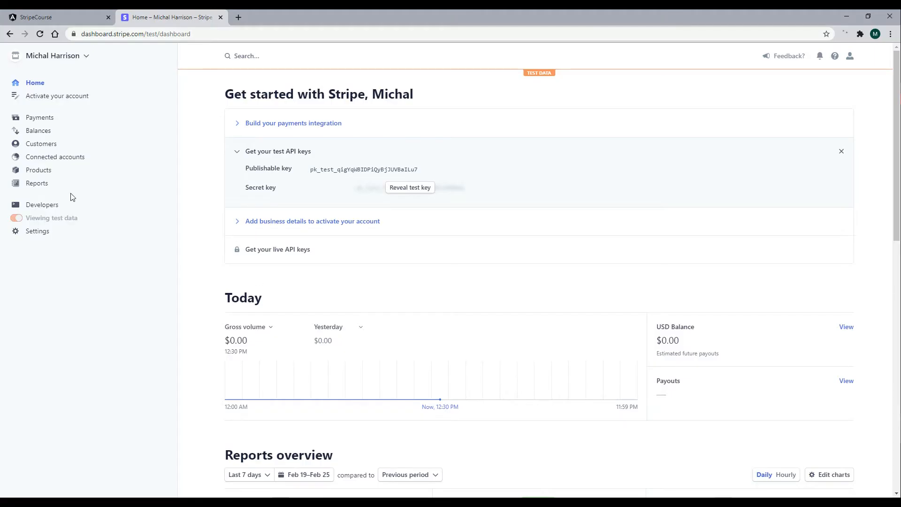
{"action": "left_click", "coordinate": [38, 170]}
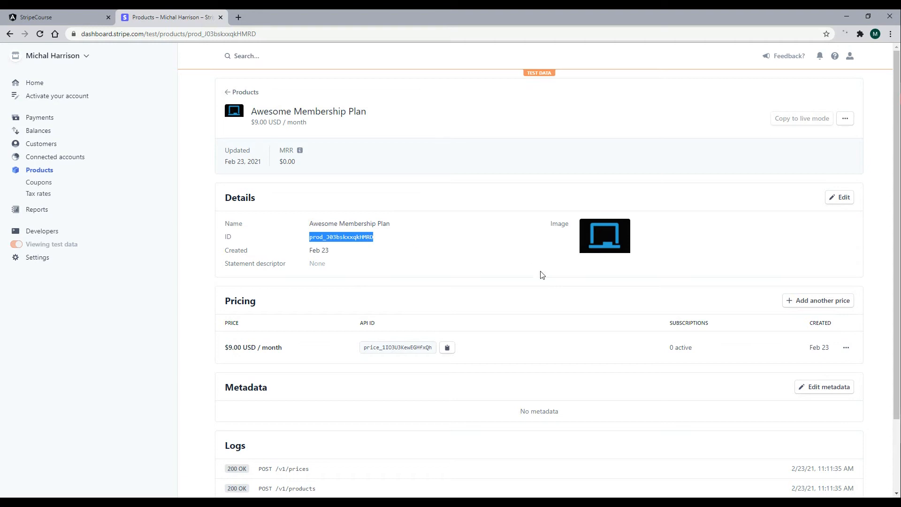
{"action": "mouse_move", "coordinate": [397, 270]}
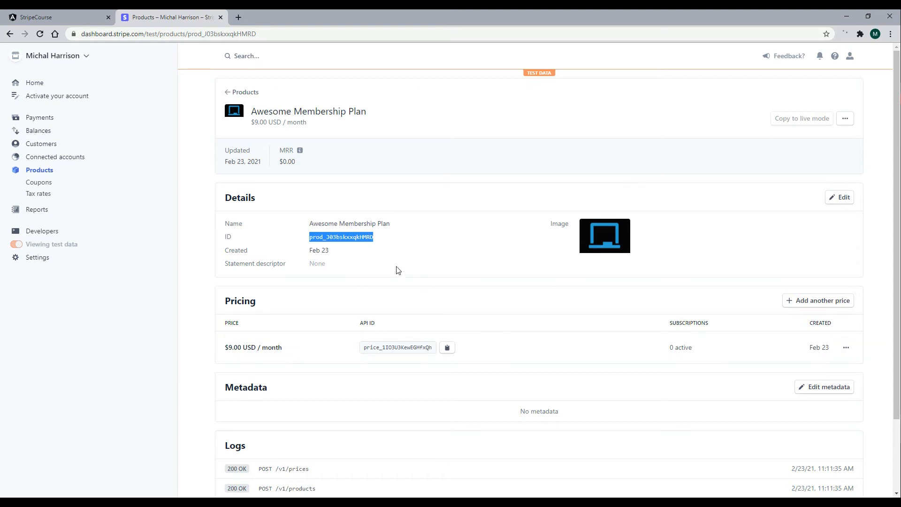
{"action": "mouse_move", "coordinate": [383, 253]}
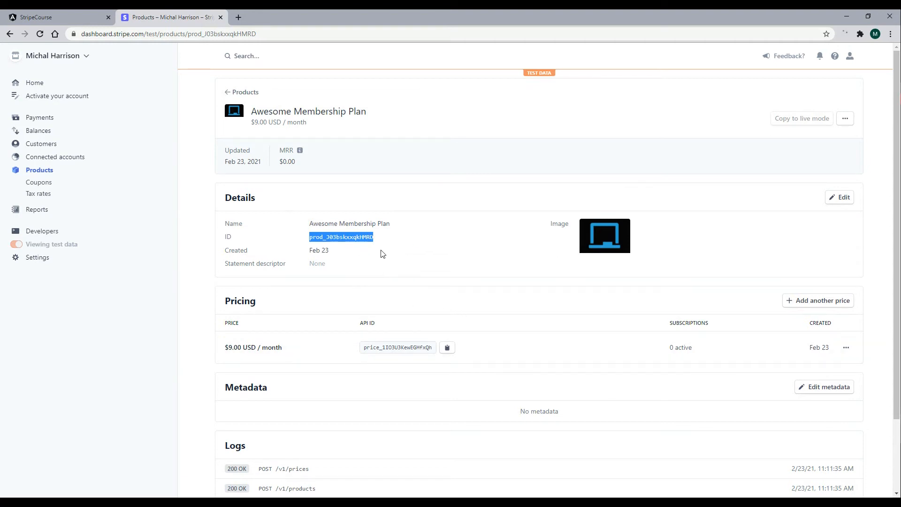
{"action": "mouse_move", "coordinate": [366, 379]}
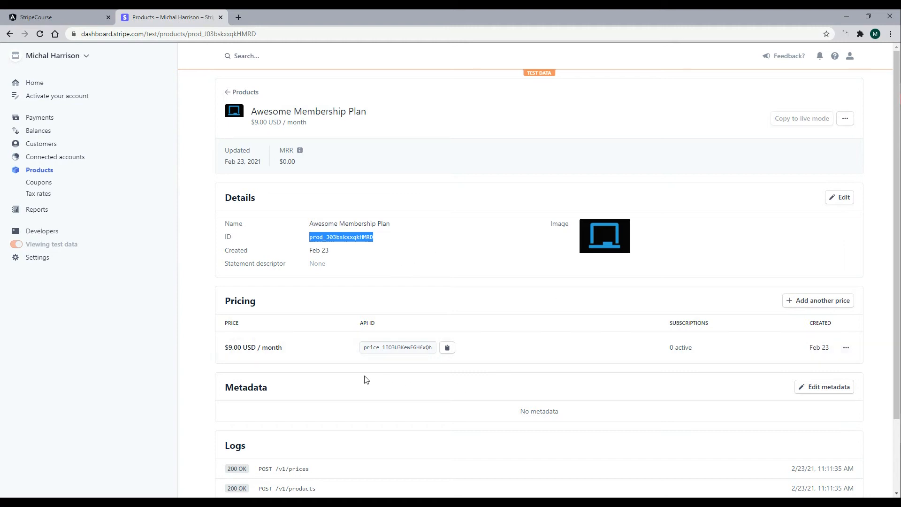
{"action": "mouse_move", "coordinate": [374, 350]}
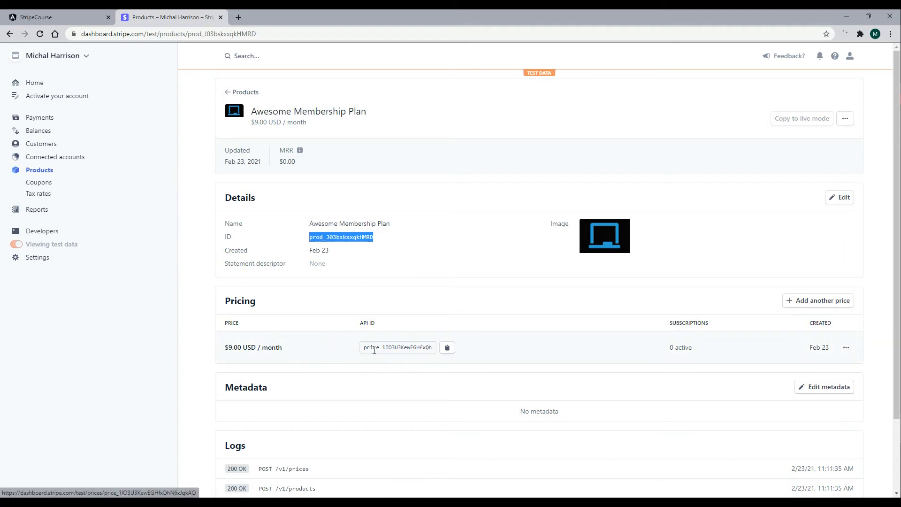
{"action": "right_click", "coordinate": [340, 237]}
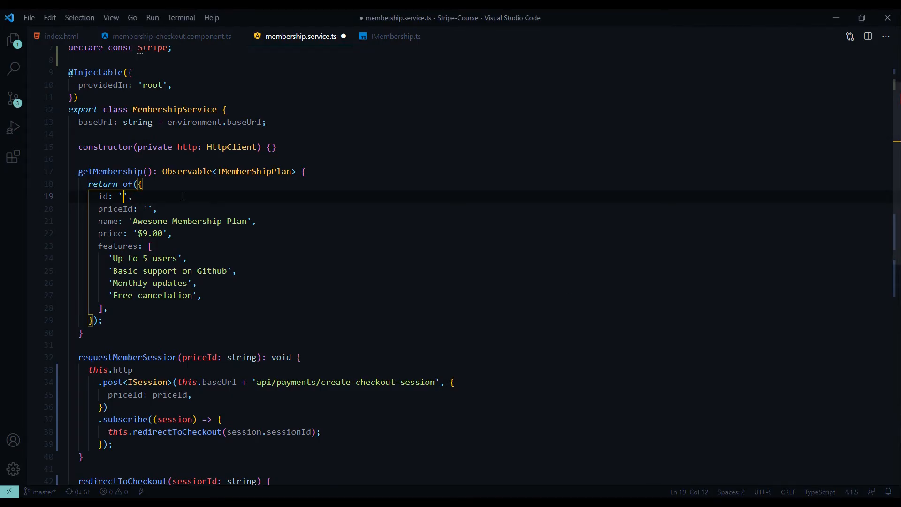
- Fill getMembership with product ID 'prod_J03bskxxqkHMRD' and priceId 'price_1IO3U3KewEGHfxQhN6xJgkAQ', then save
{"action": "type", "text": "prod_J03bskxxqkHMRD"}
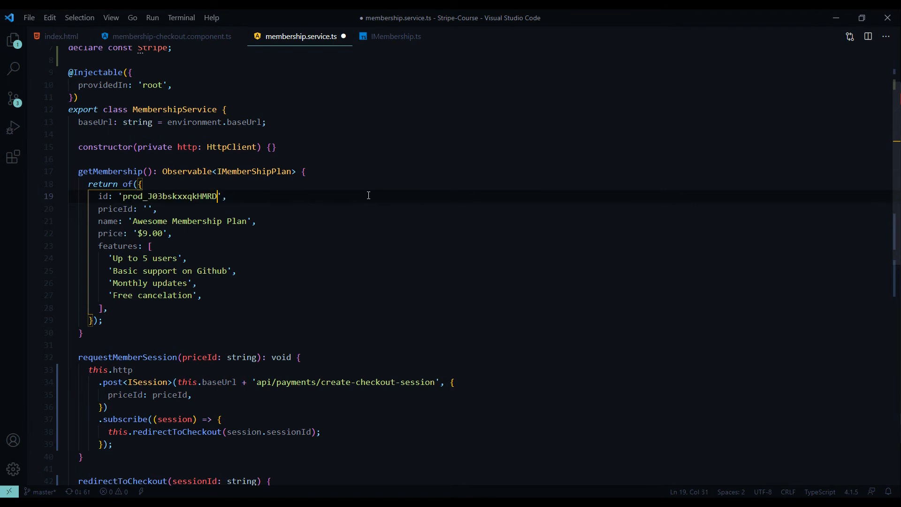
{"action": "left_click", "coordinate": [114, 208]}
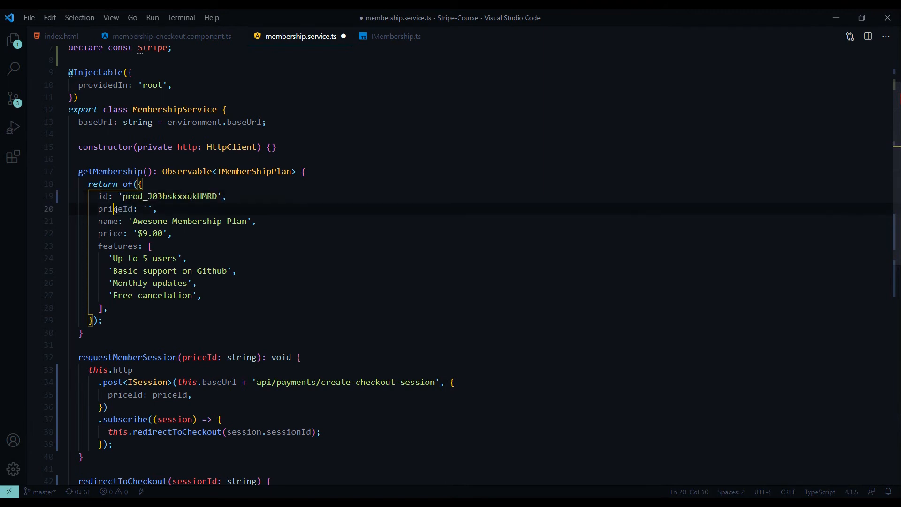
{"action": "double_click", "coordinate": [115, 209]}
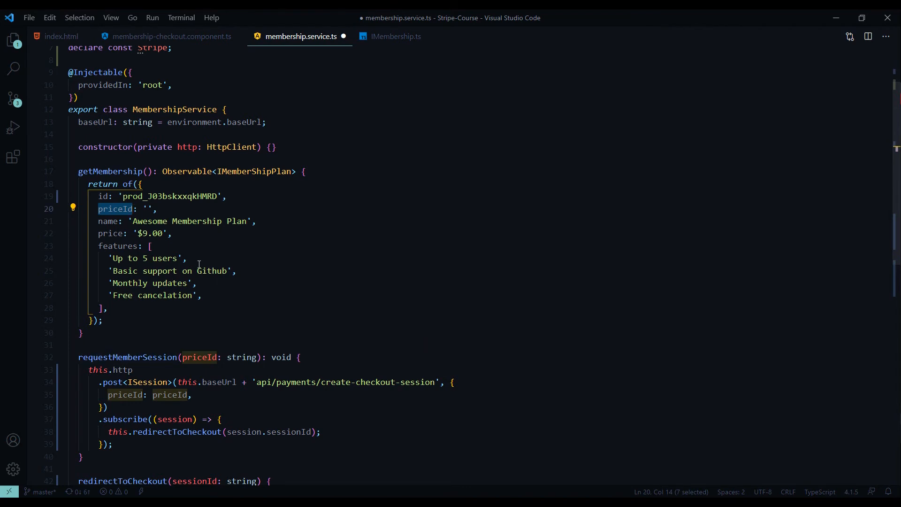
{"action": "mouse_move", "coordinate": [355, 395]}
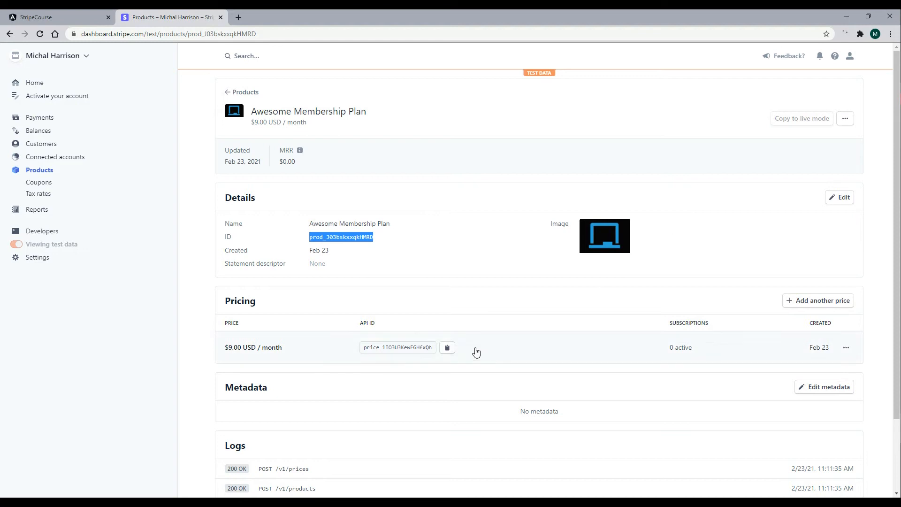
{"action": "left_click", "coordinate": [447, 347]}
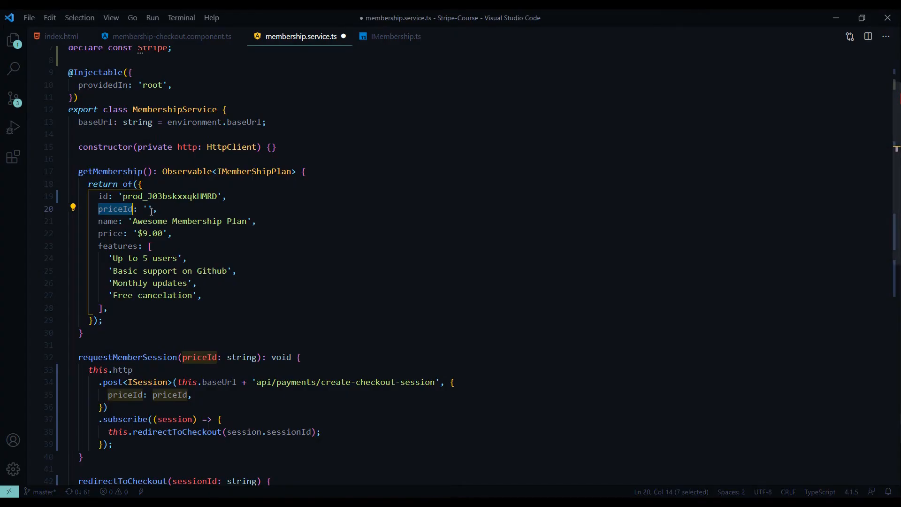
{"action": "type", "text": "price_1IO3U3KewEGHfxQhN6xJgkAQ"}
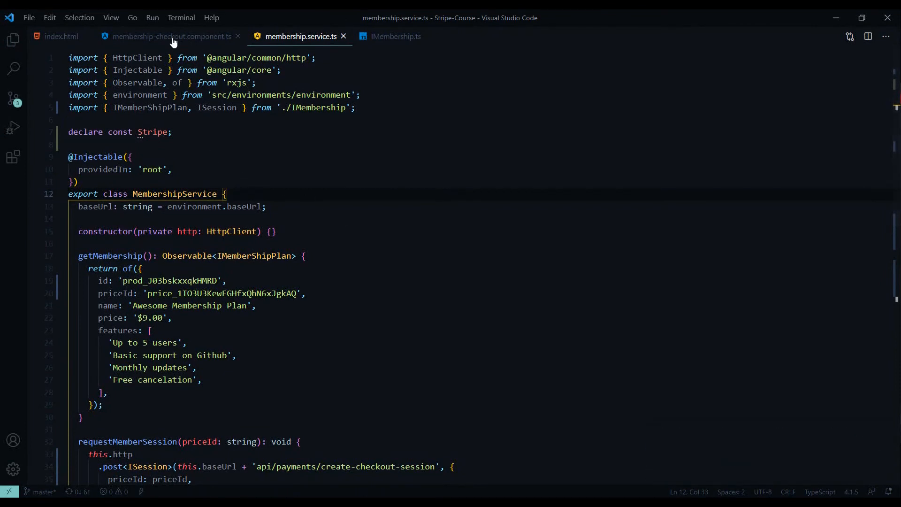
- Review the checkout component's injected membership service, getMembership call in ngOnInit, and onSubmit
{"action": "left_click", "coordinate": [170, 36]}
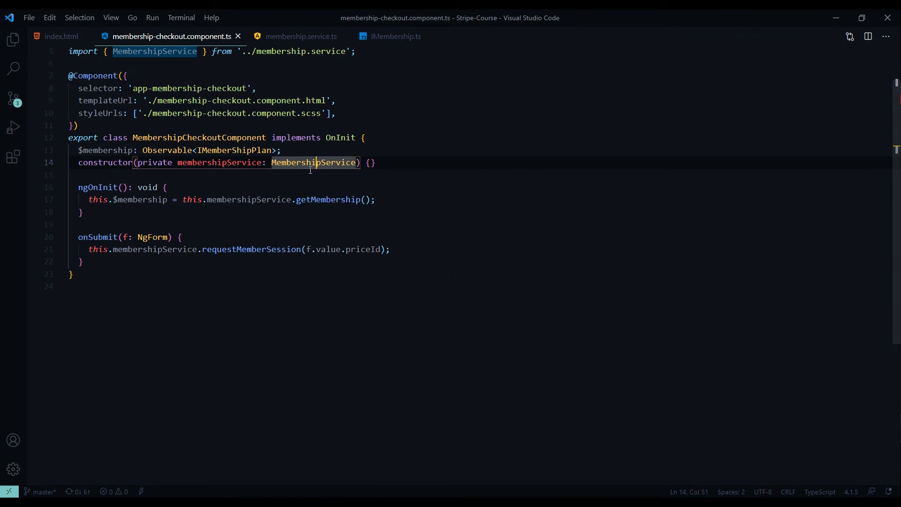
{"action": "double_click", "coordinate": [218, 162]}
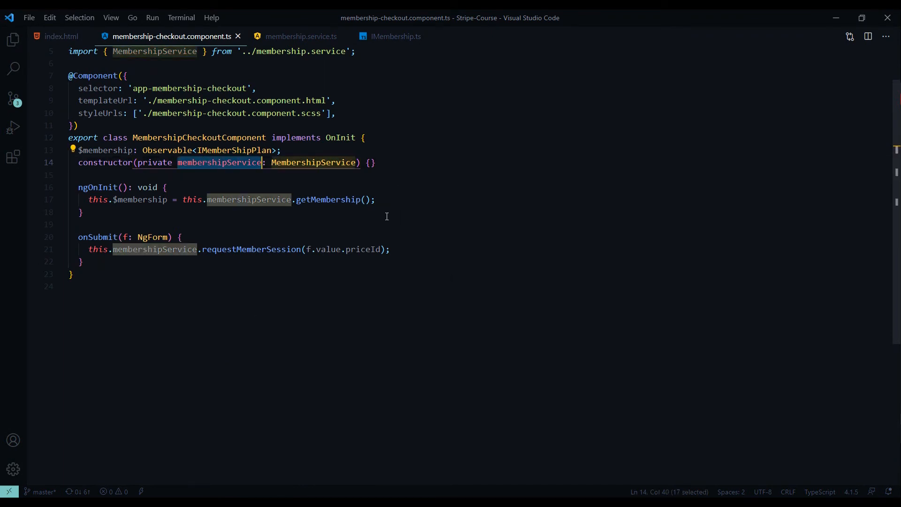
{"action": "mouse_move", "coordinate": [106, 219]}
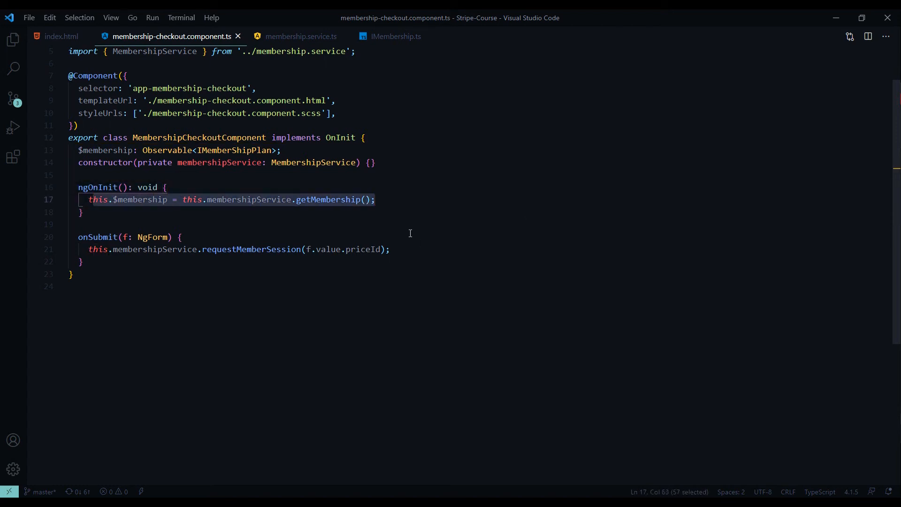
{"action": "mouse_move", "coordinate": [241, 207]}
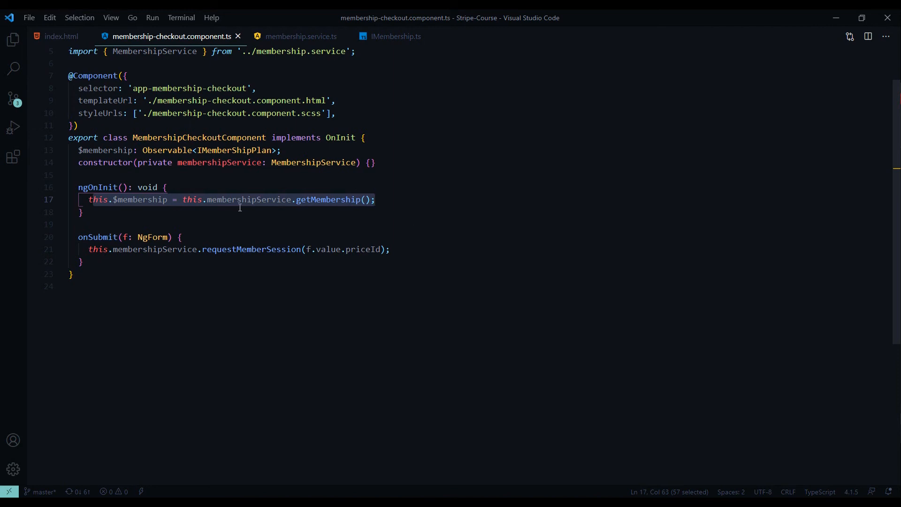
{"action": "left_click", "coordinate": [301, 36]}
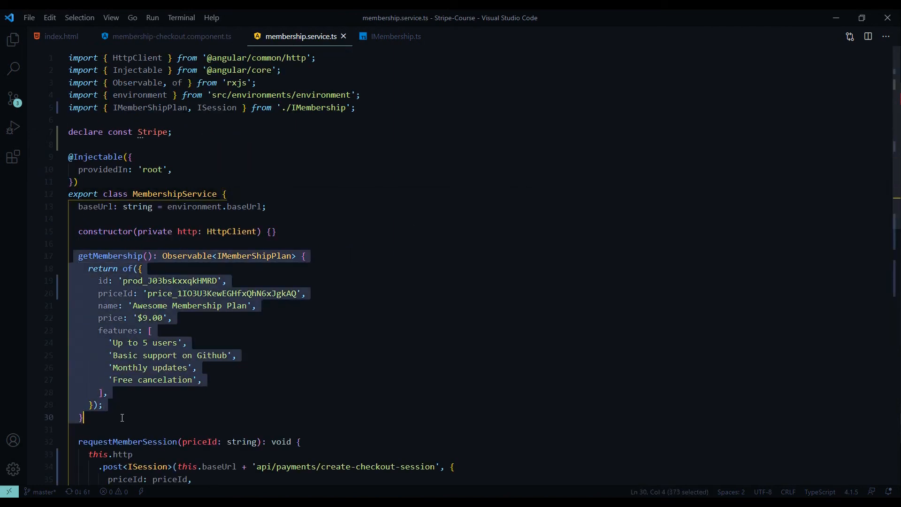
{"action": "left_click", "coordinate": [169, 36]}
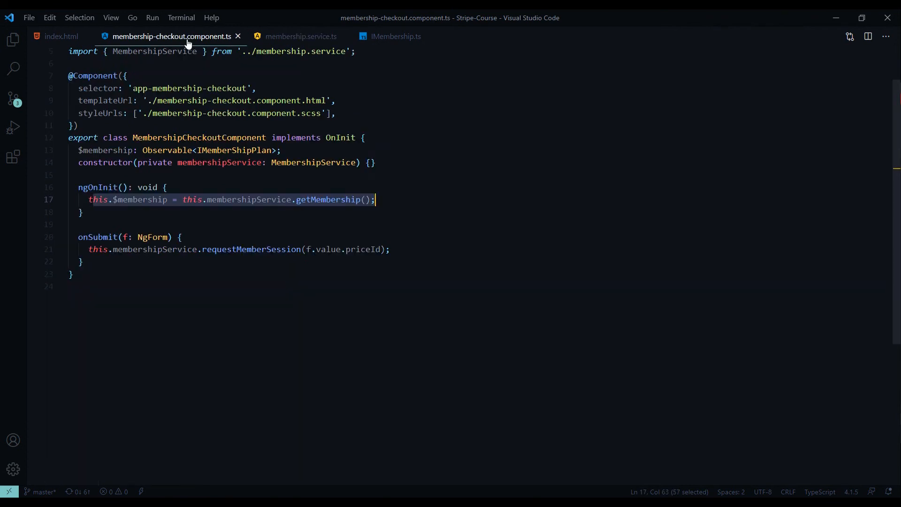
{"action": "left_click", "coordinate": [628, 226]}
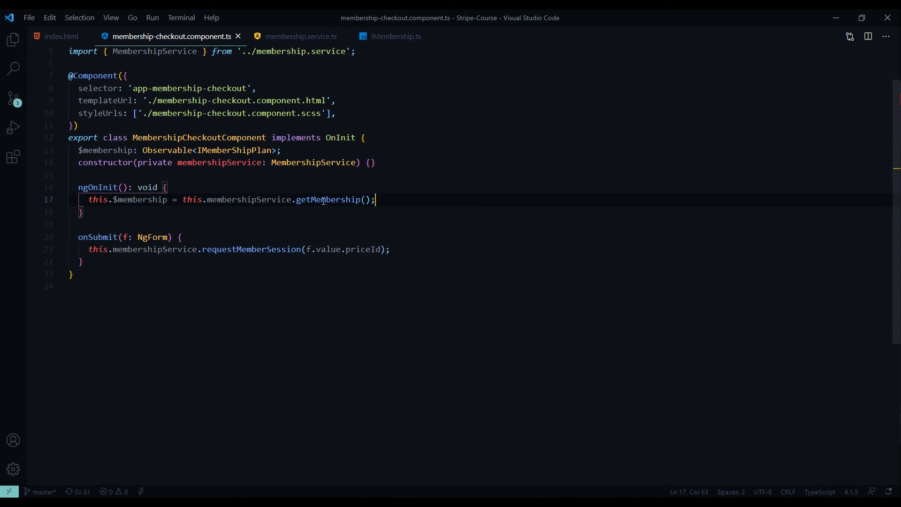
{"action": "double_click", "coordinate": [328, 199]}
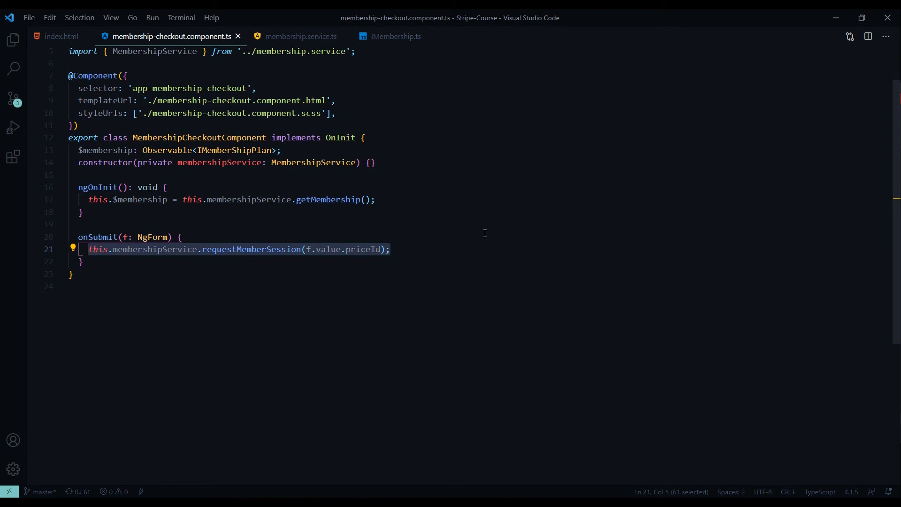
- Open membership-checkout.component.html to view the form with the hidden priceId input
{"action": "left_click", "coordinate": [11, 41]}
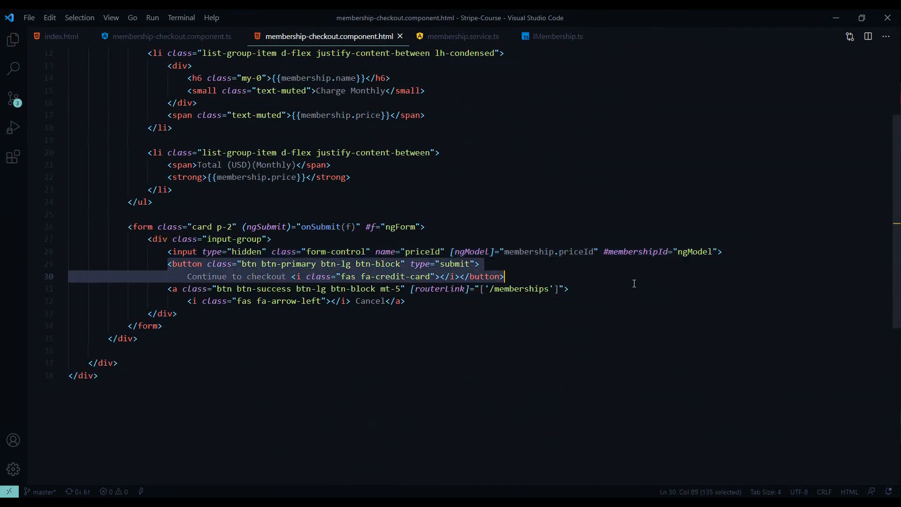
{"action": "mouse_move", "coordinate": [597, 301]}
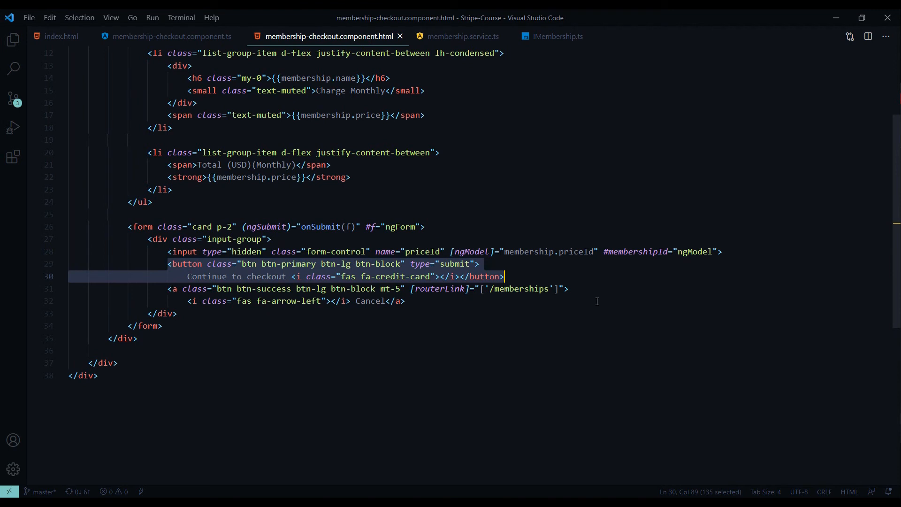
{"action": "mouse_move", "coordinate": [610, 299]}
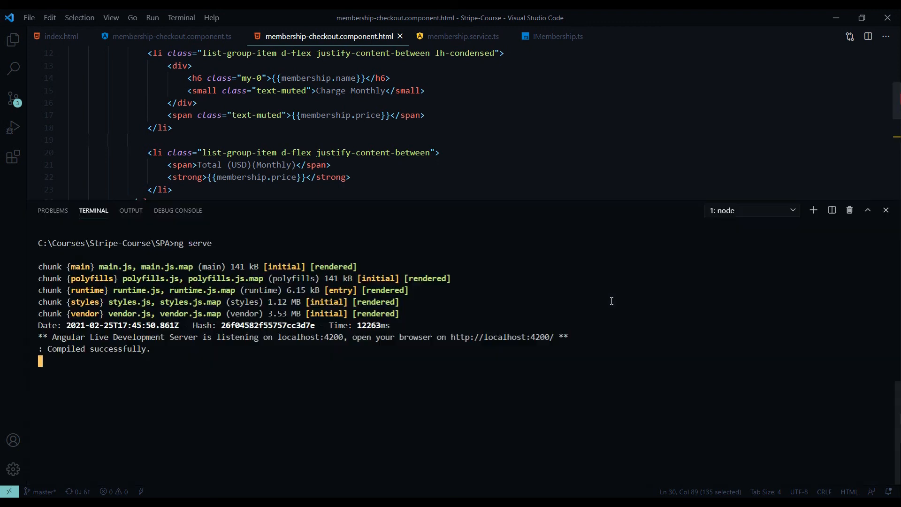
- Switch to the Angular app's terminal and run ng serve alongside the dotnet API
{"action": "left_click", "coordinate": [752, 210]}
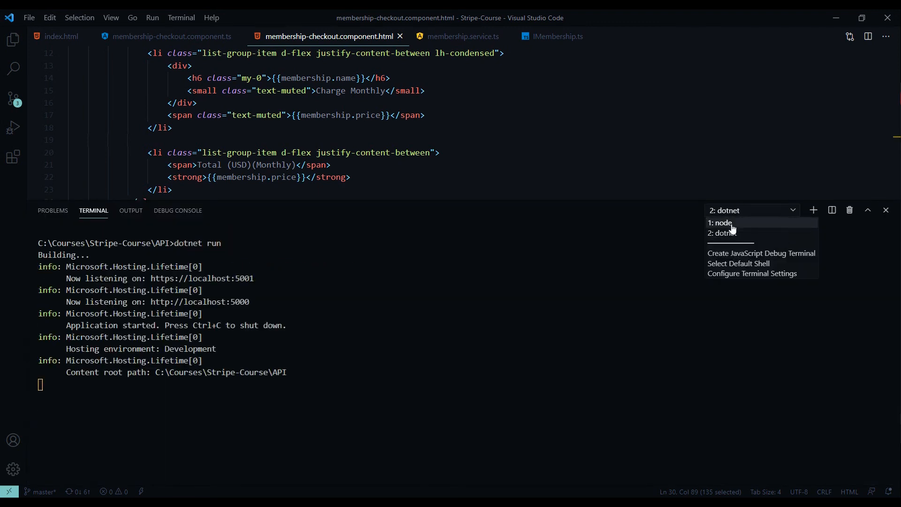
{"action": "left_click", "coordinate": [721, 222]}
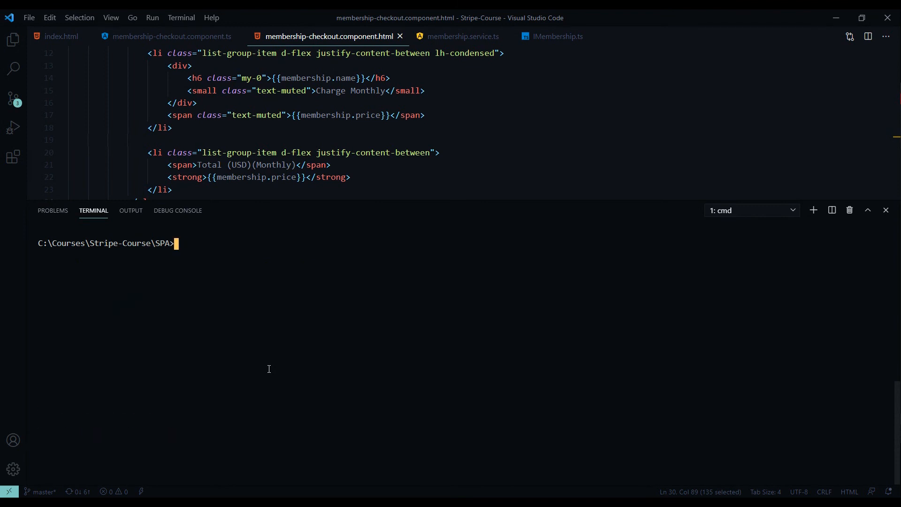
{"action": "type", "text": "ng serve"}
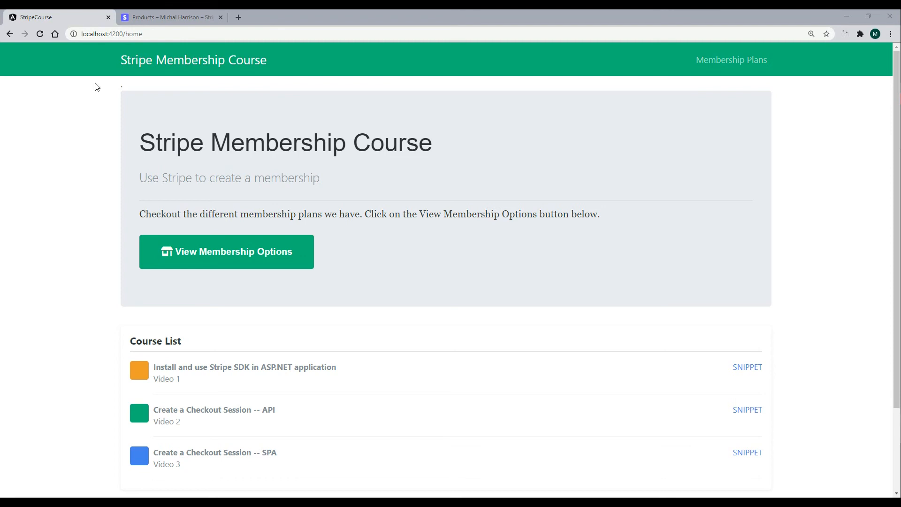
{"action": "mouse_move", "coordinate": [603, 195]}
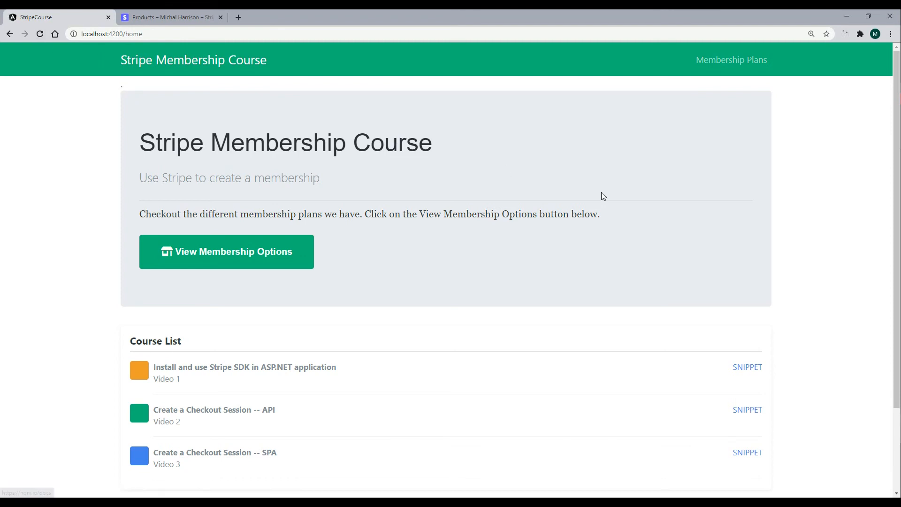
- View membership options, order the Awesome Membership Plan, and continue to checkout
{"action": "left_click", "coordinate": [226, 251]}
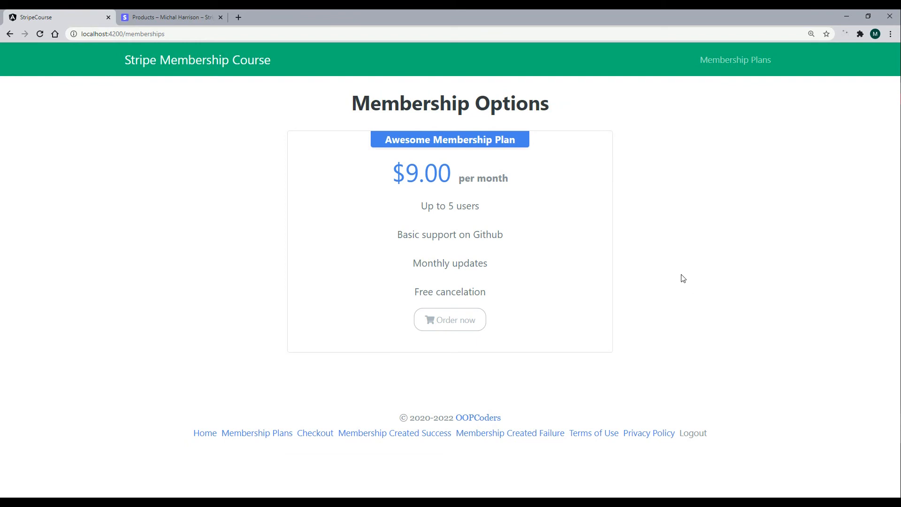
{"action": "left_click", "coordinate": [450, 319]}
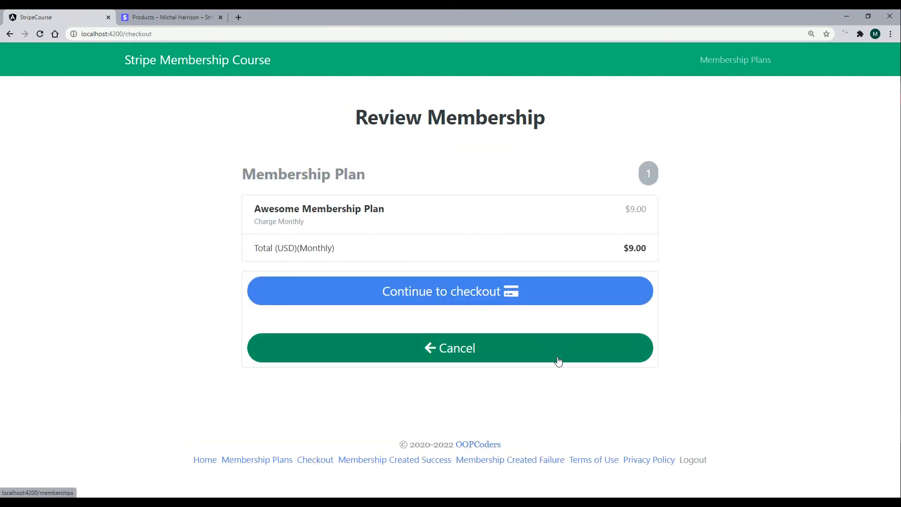
{"action": "mouse_move", "coordinate": [421, 293]}
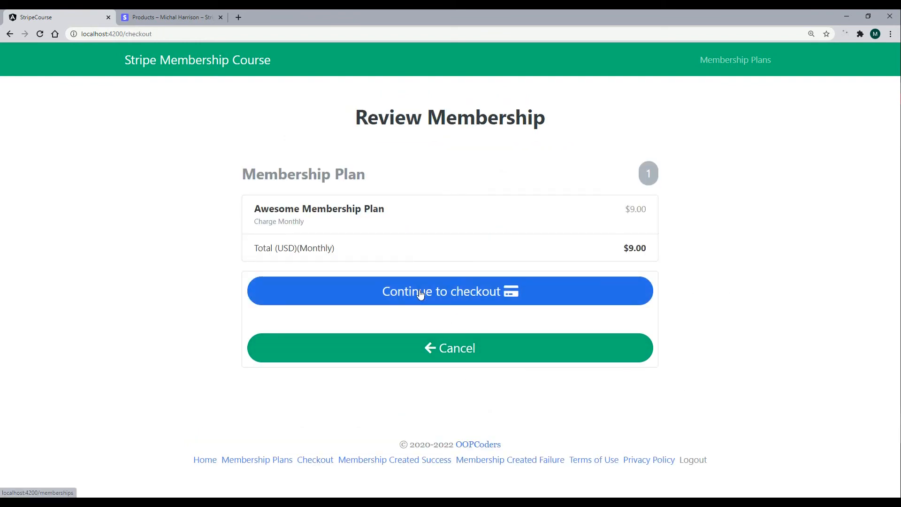
{"action": "mouse_move", "coordinate": [451, 303]}
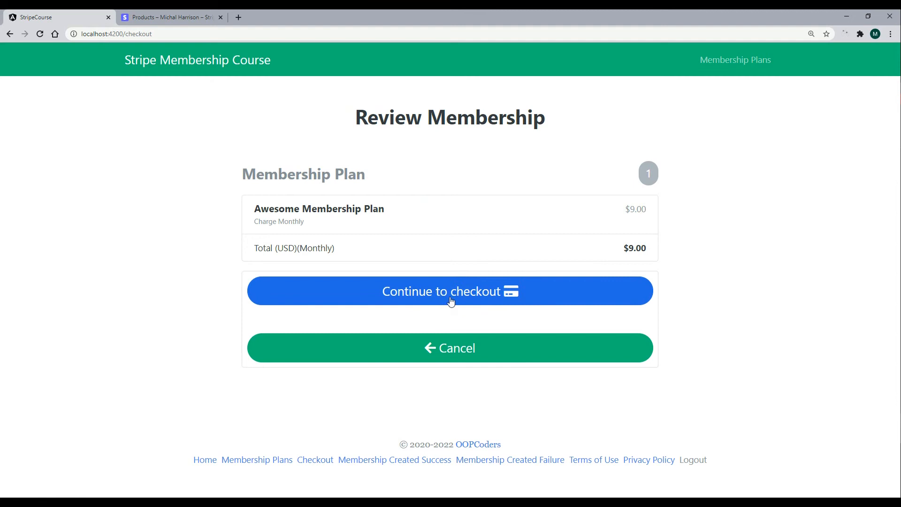
{"action": "mouse_move", "coordinate": [459, 294]}
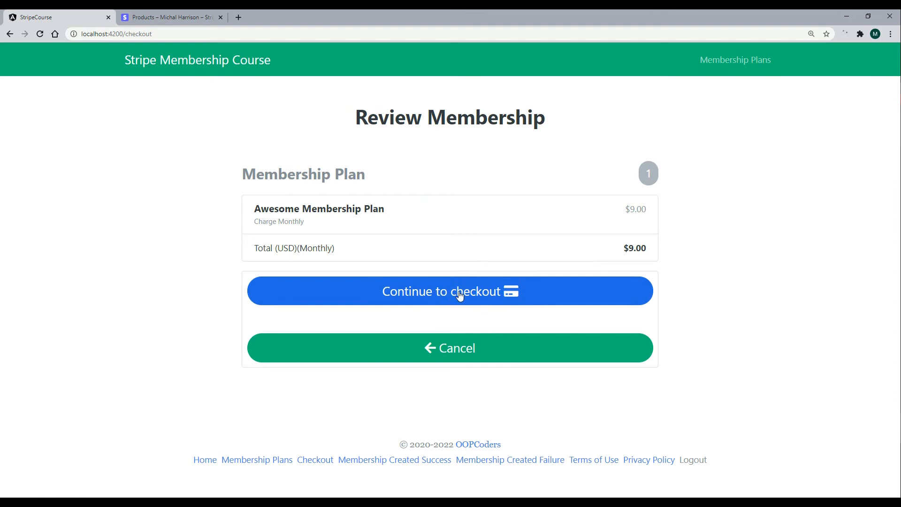
{"action": "left_click", "coordinate": [449, 291]}
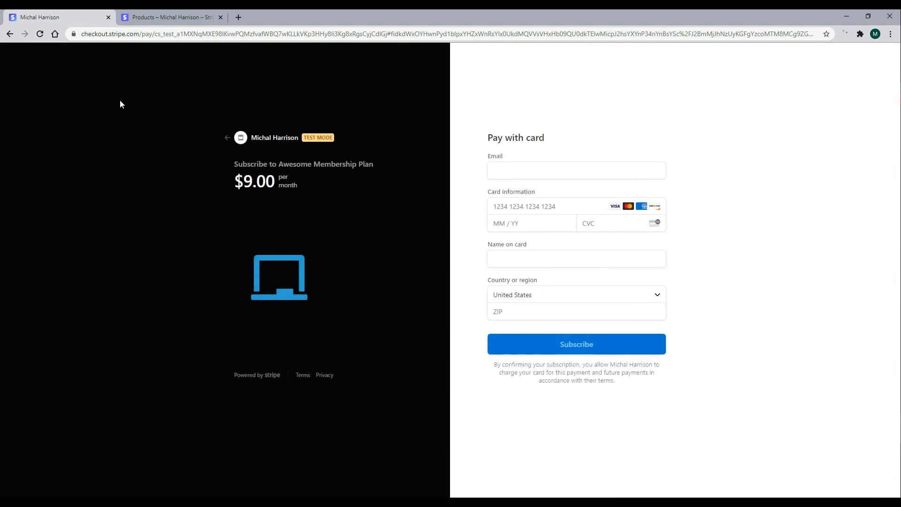
{"action": "mouse_move", "coordinate": [356, 273]}
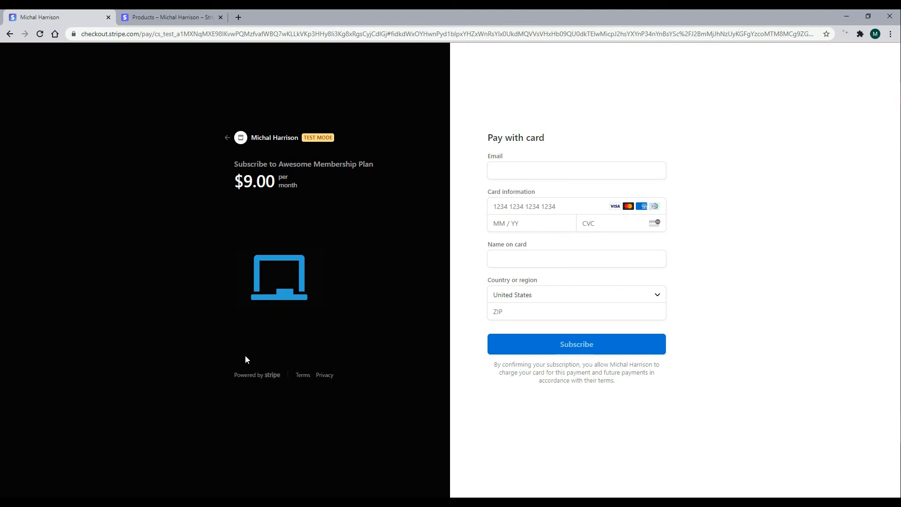
{"action": "mouse_move", "coordinate": [291, 289]}
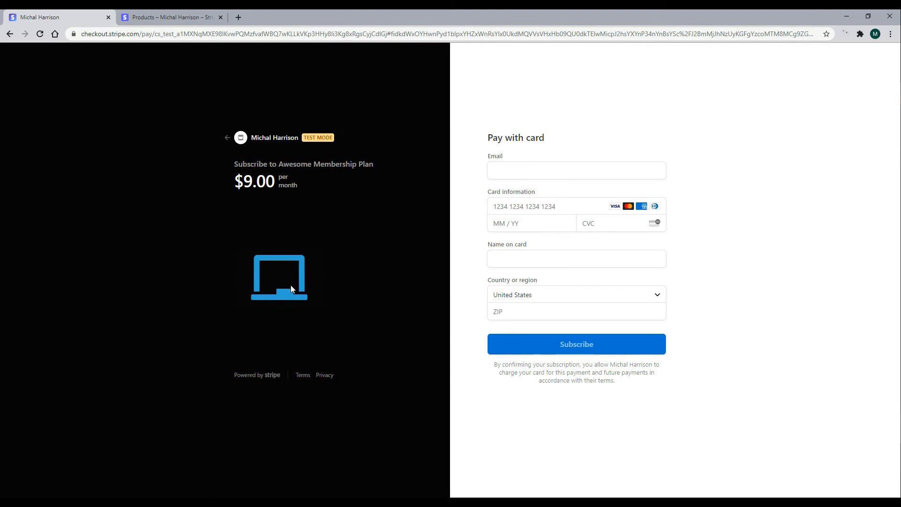
{"action": "mouse_move", "coordinate": [328, 208]}
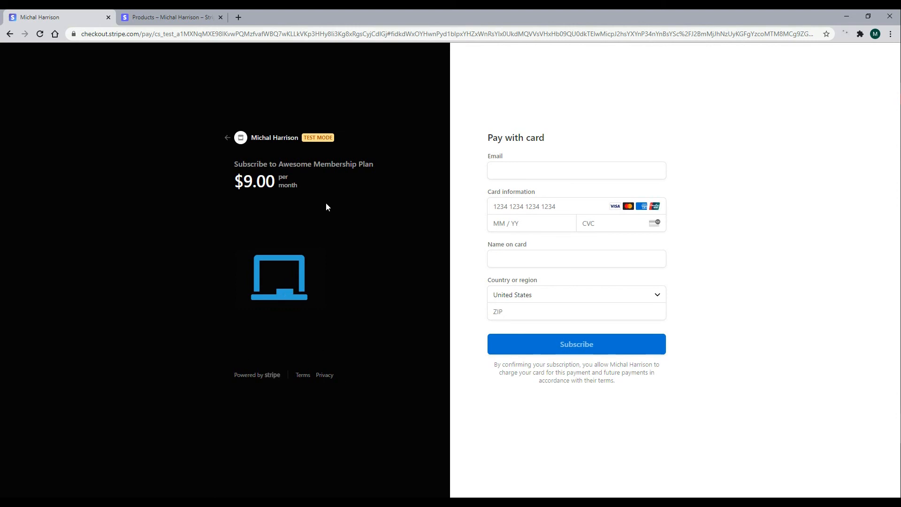
- Leave the Stripe Checkout page without paying
{"action": "double_click", "coordinate": [254, 181]}
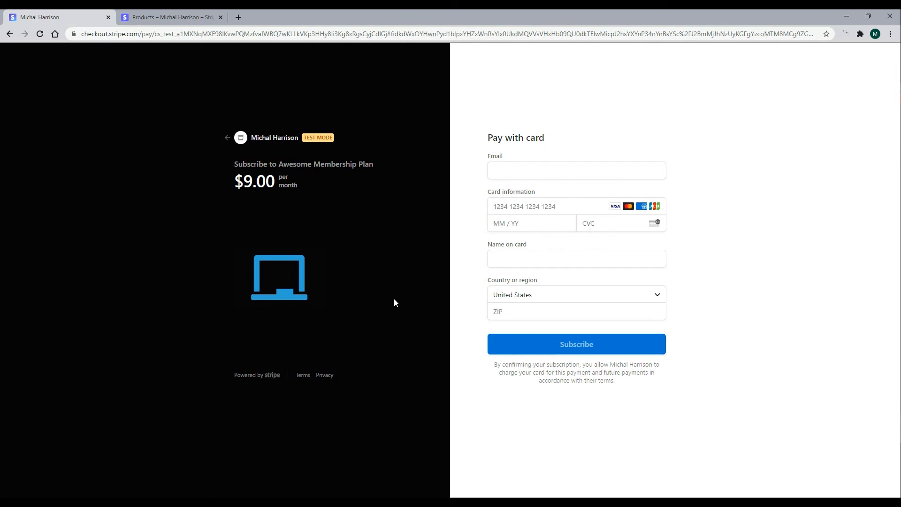
{"action": "mouse_move", "coordinate": [353, 243]}
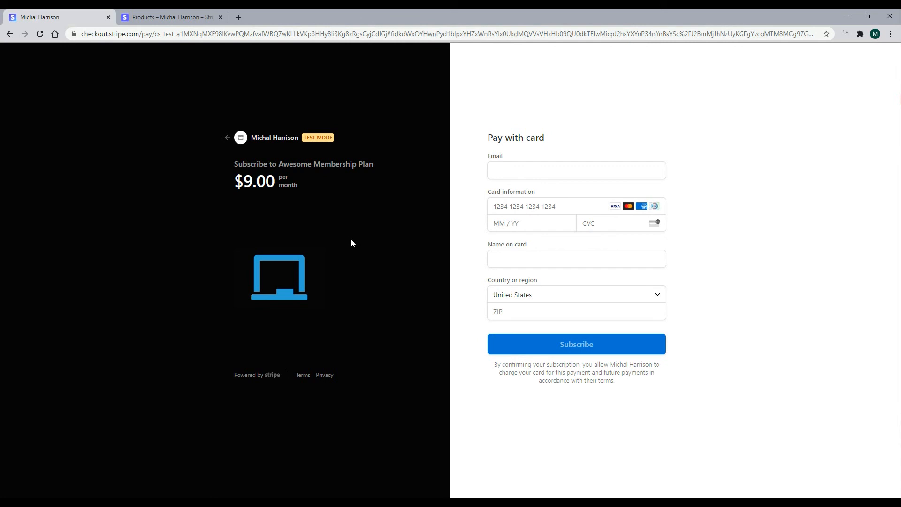
{"action": "mouse_move", "coordinate": [228, 146]}
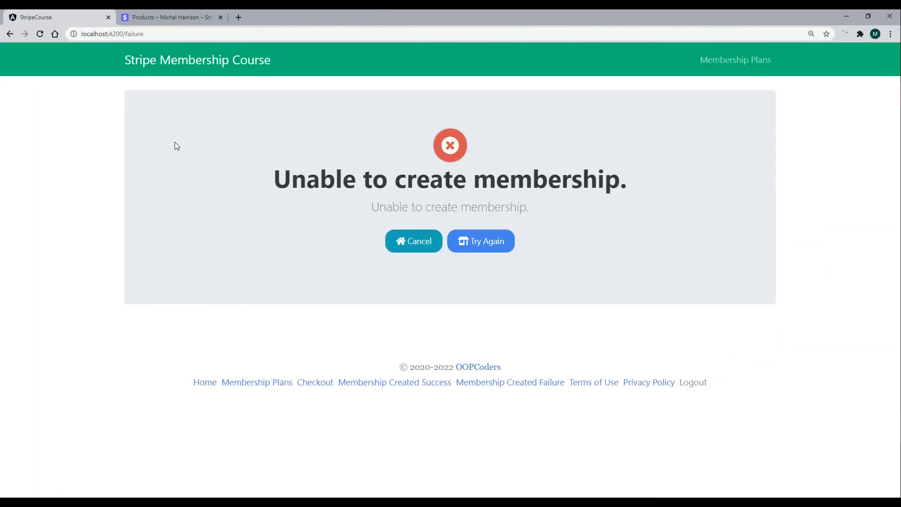
- Return to the plans, order the Awesome Membership Plan again, and continue to checkout
{"action": "left_click", "coordinate": [115, 34]}
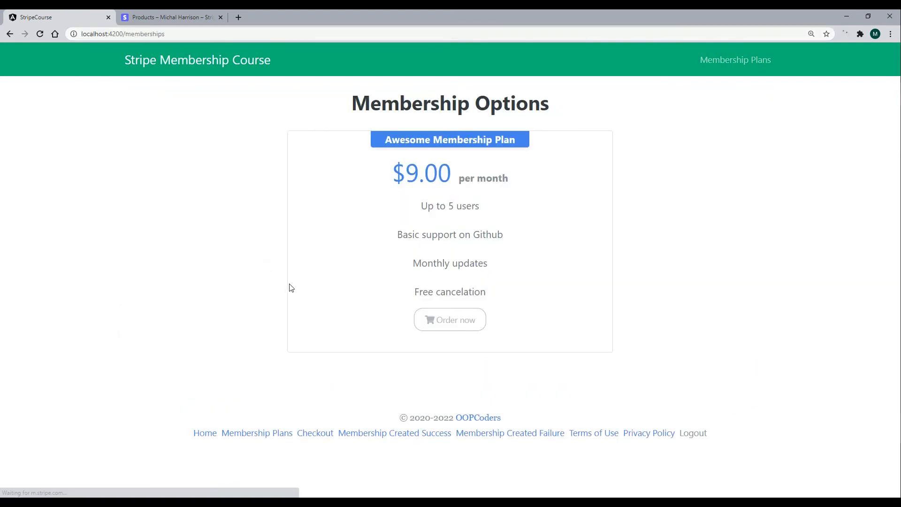
{"action": "left_click", "coordinate": [449, 319]}
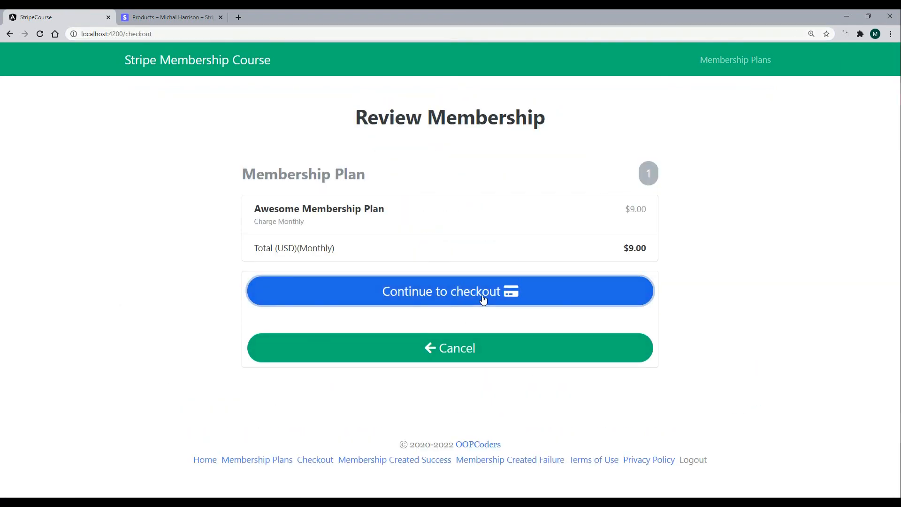
{"action": "left_click", "coordinate": [450, 291]}
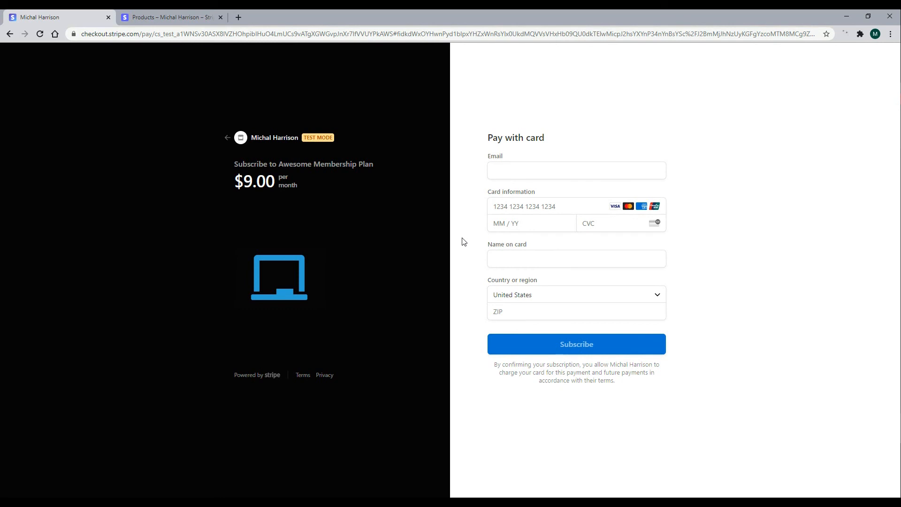
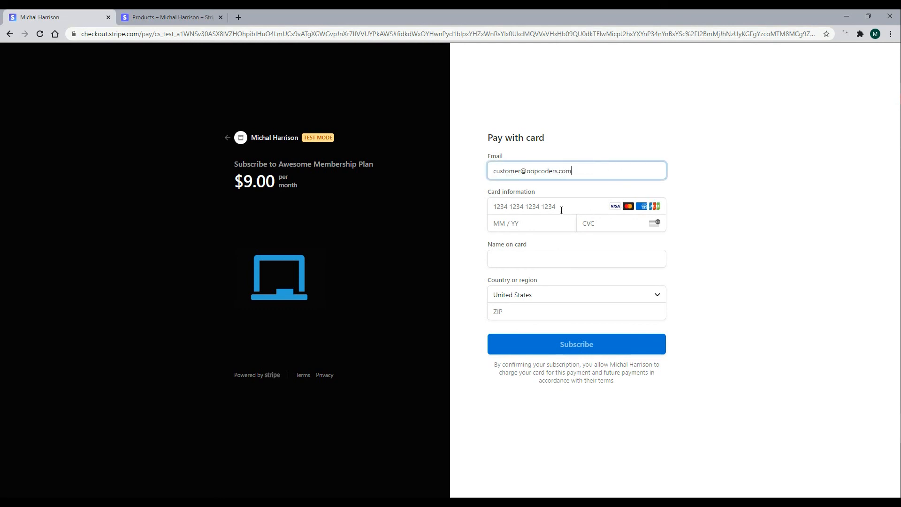
{"action": "left_click", "coordinate": [551, 206]}
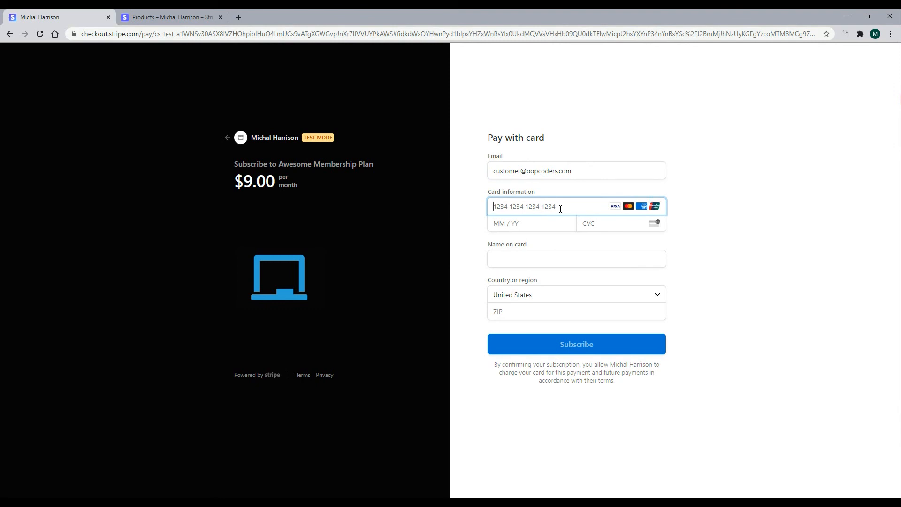
{"action": "type", "text": "4242 4242"}
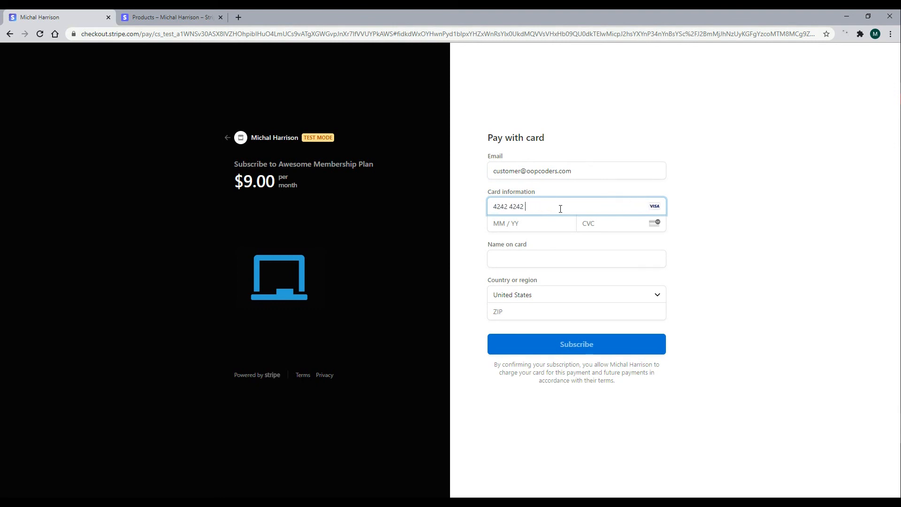
{"action": "type", "text": "4242 4242"}
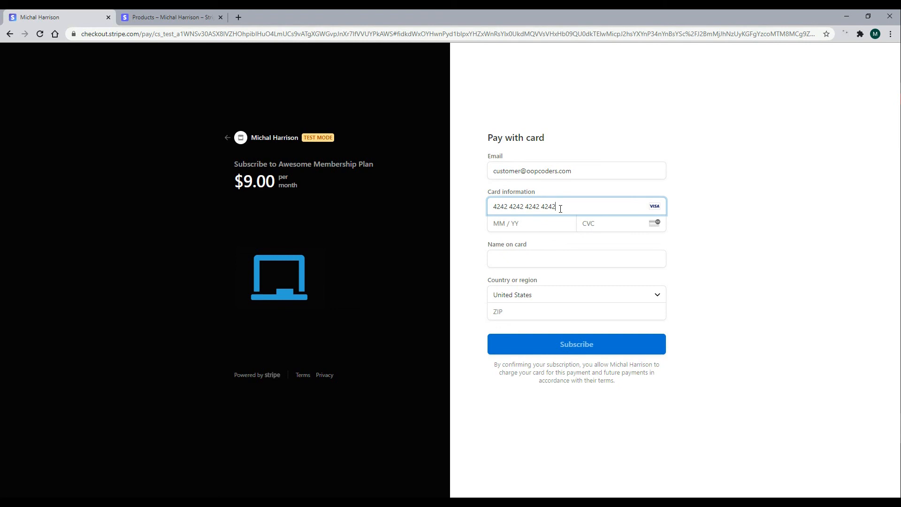
{"action": "left_click", "coordinate": [532, 222]}
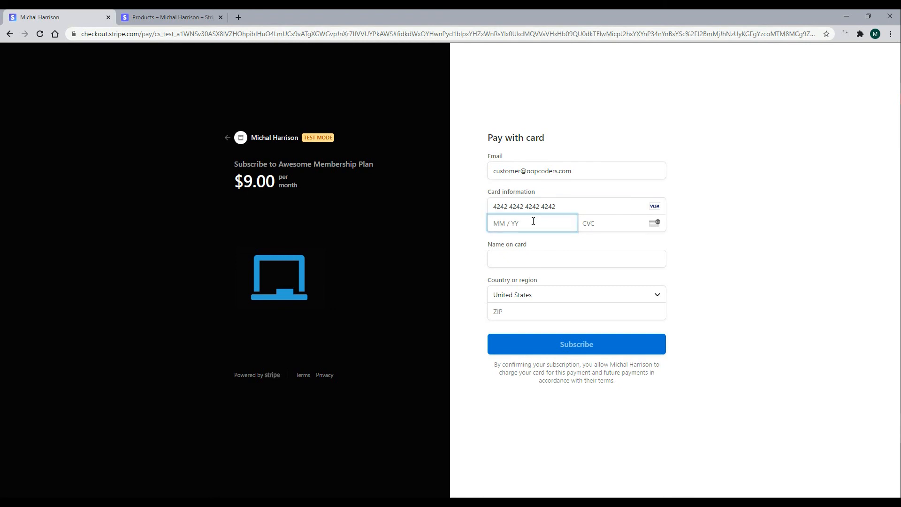
{"action": "type", "text": "01 /"}
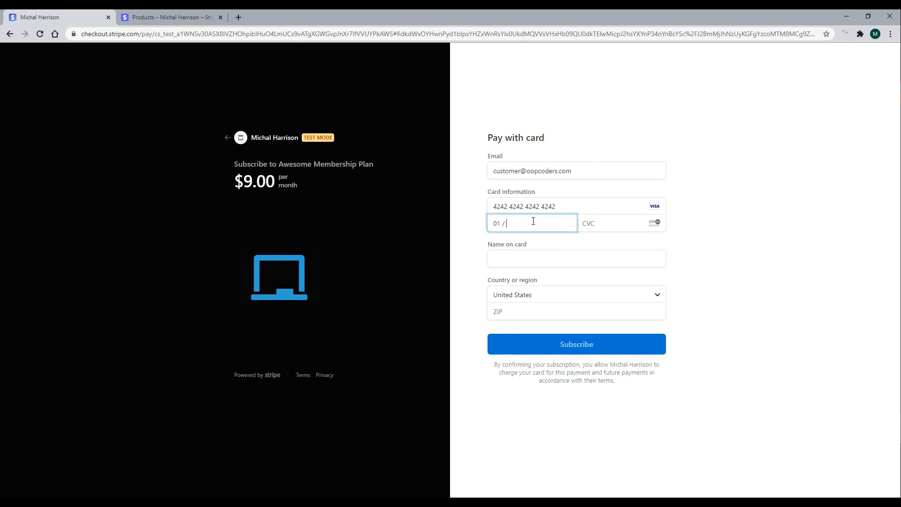
{"action": "type", "text": "23"}
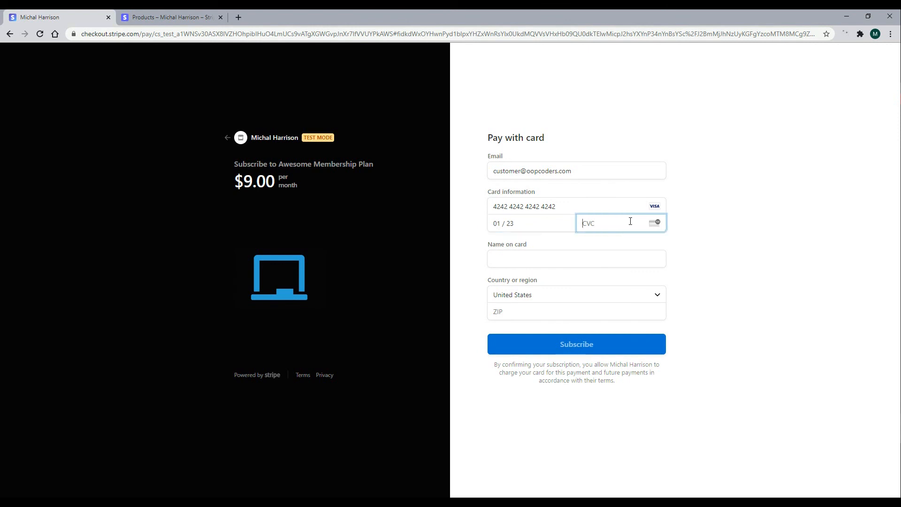
{"action": "type", "text": "123"}
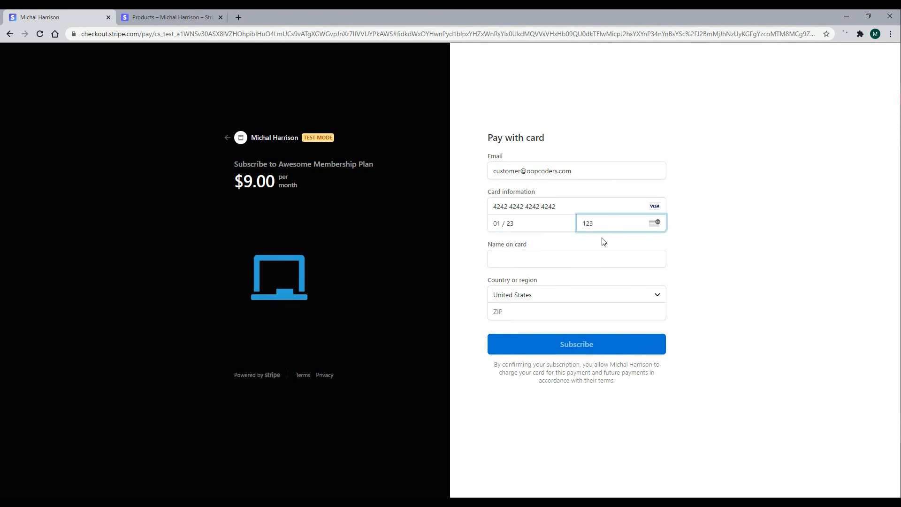
- Enter cardholder name John Doe and the ZIP code, then subscribe
{"action": "left_click", "coordinate": [576, 258]}
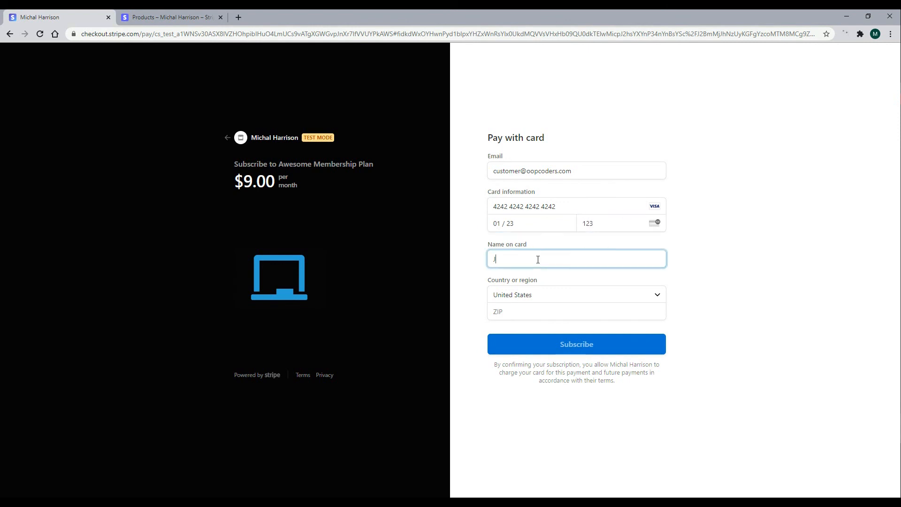
{"action": "type", "text": "John Doe"}
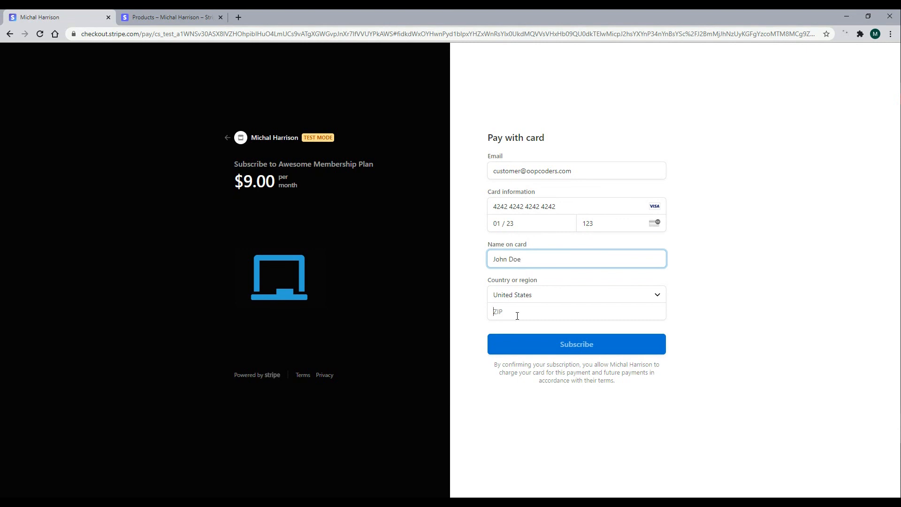
{"action": "type", "text": "19464"}
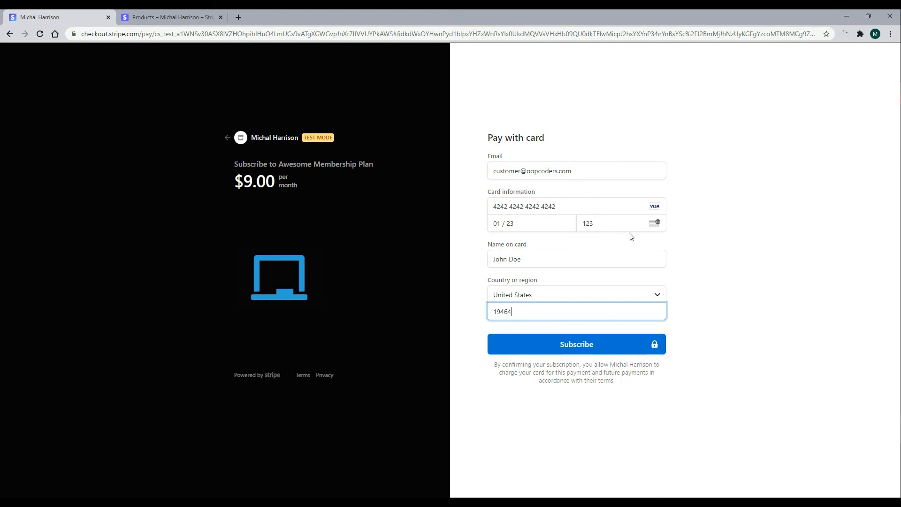
{"action": "mouse_move", "coordinate": [561, 352]}
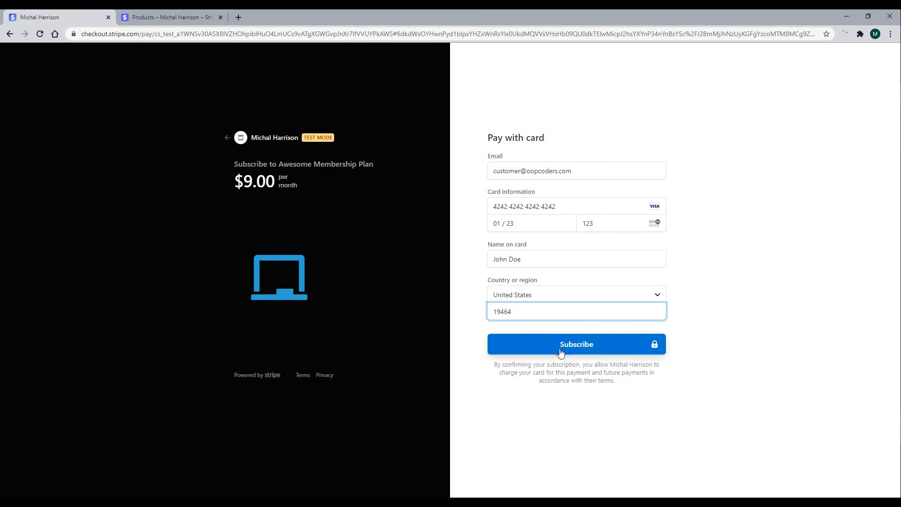
{"action": "left_click", "coordinate": [576, 343]}
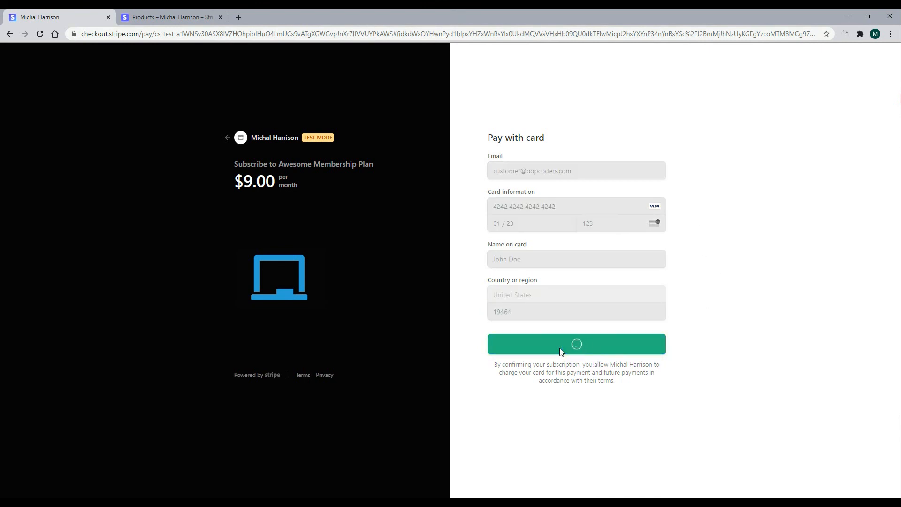
- Confirm the Membership Created page, then switch to the Stripe Dashboard product page
{"action": "left_click", "coordinate": [576, 343]}
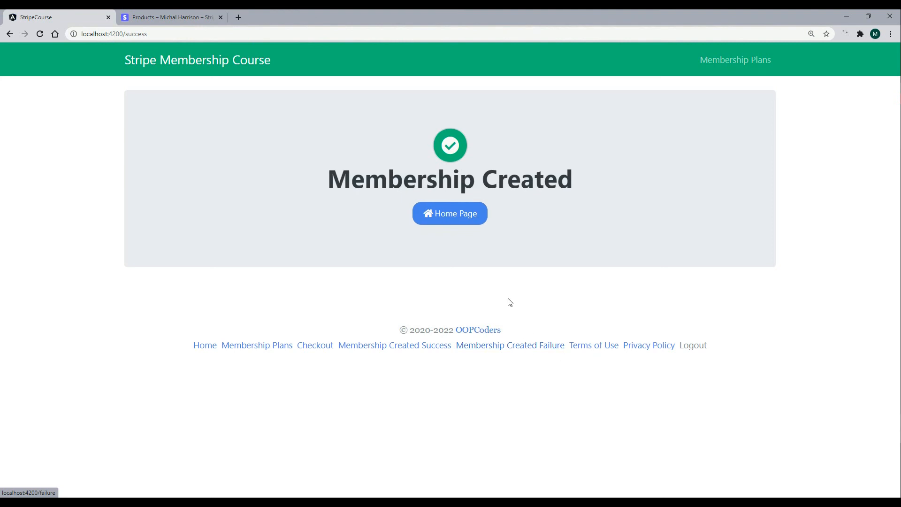
{"action": "mouse_move", "coordinate": [578, 215]}
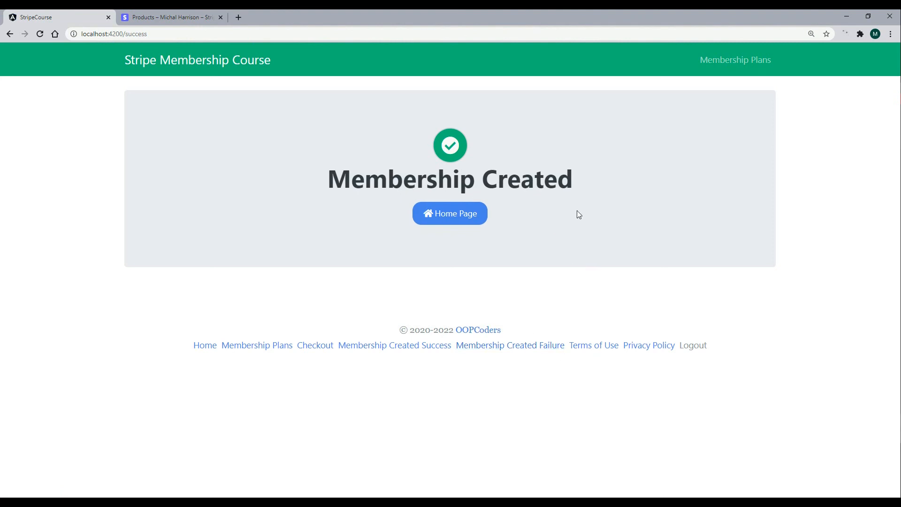
{"action": "mouse_move", "coordinate": [629, 256]}
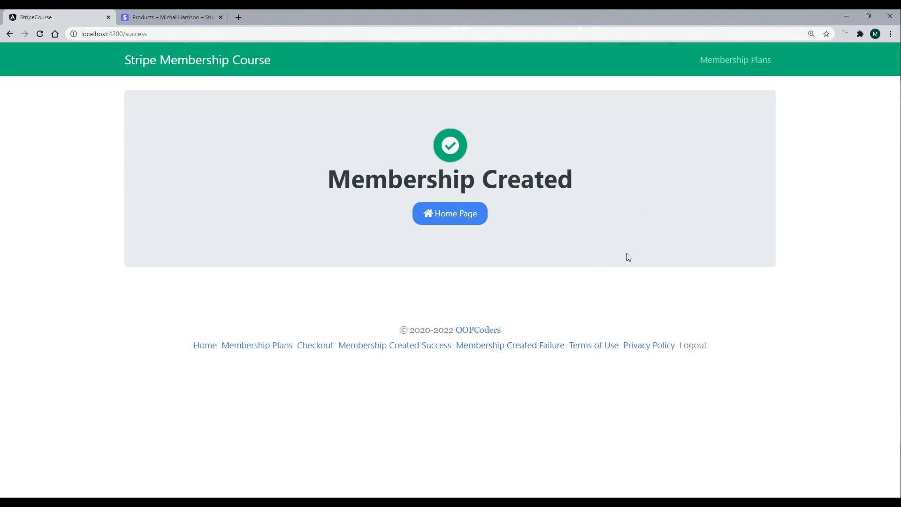
{"action": "mouse_move", "coordinate": [674, 186]}
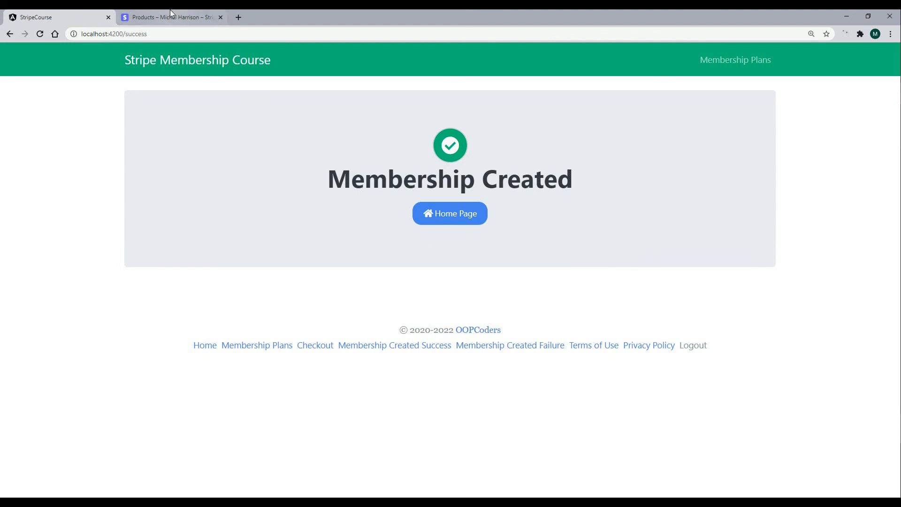
{"action": "left_click", "coordinate": [170, 17]}
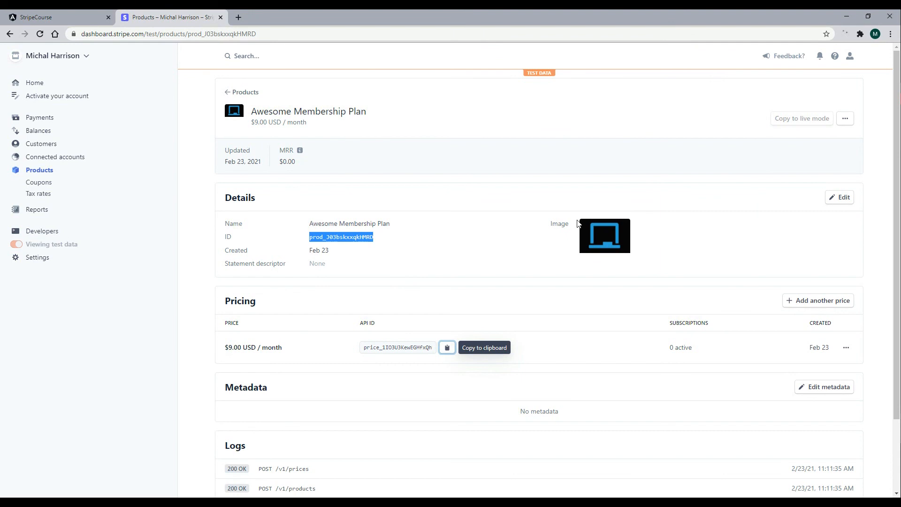
- Check the new customer and the $9.00 succeeded payment, then return to the app's success page
{"action": "left_click", "coordinate": [41, 144]}
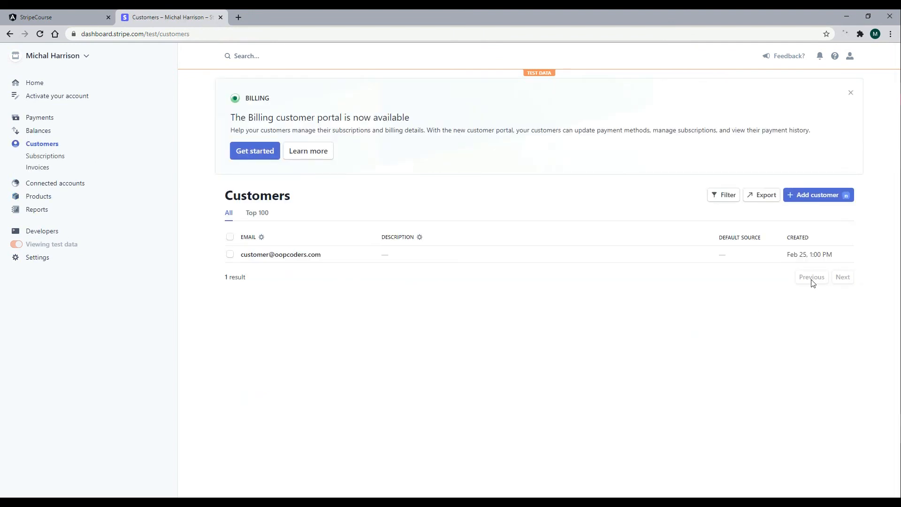
{"action": "mouse_move", "coordinate": [80, 138]}
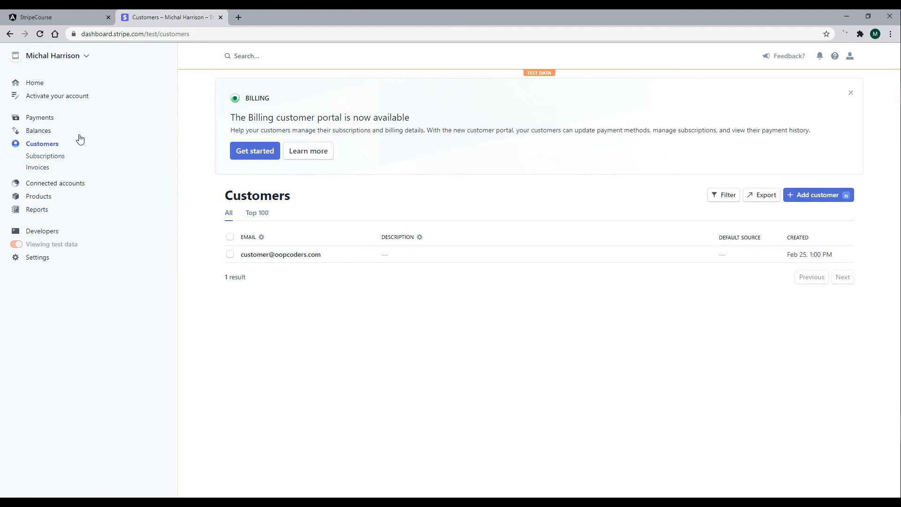
{"action": "left_click", "coordinate": [39, 117]}
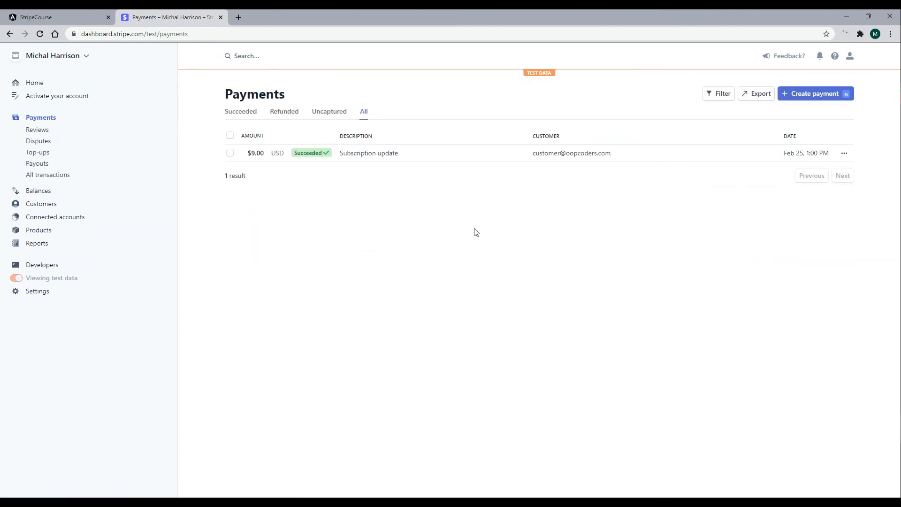
{"action": "mouse_move", "coordinate": [494, 201]}
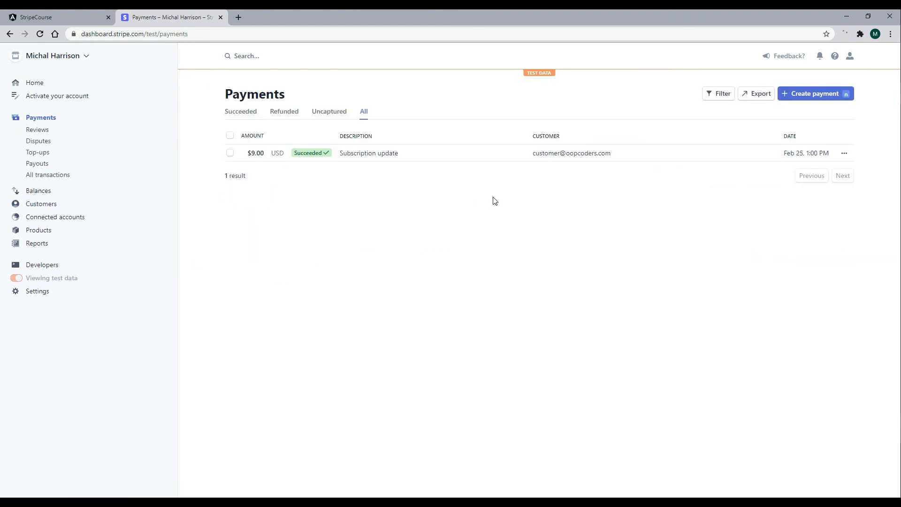
{"action": "mouse_move", "coordinate": [536, 159]}
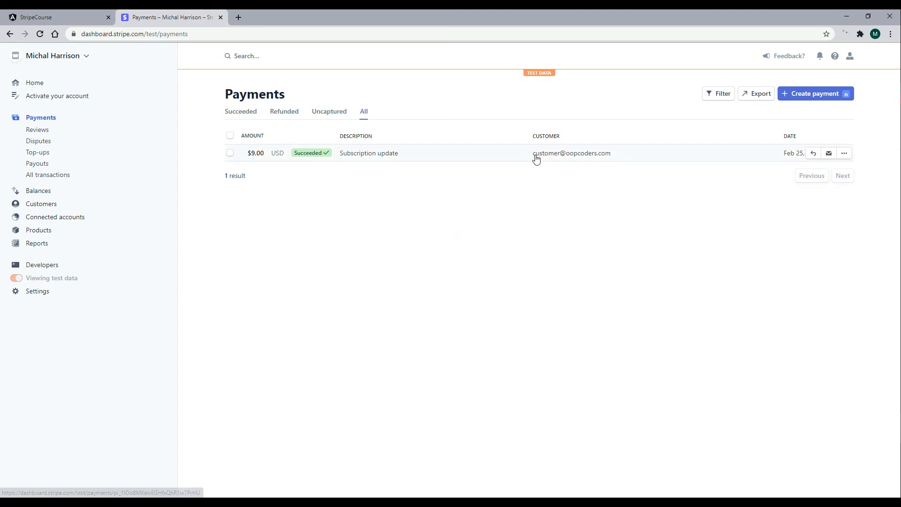
{"action": "double_click", "coordinate": [571, 153]}
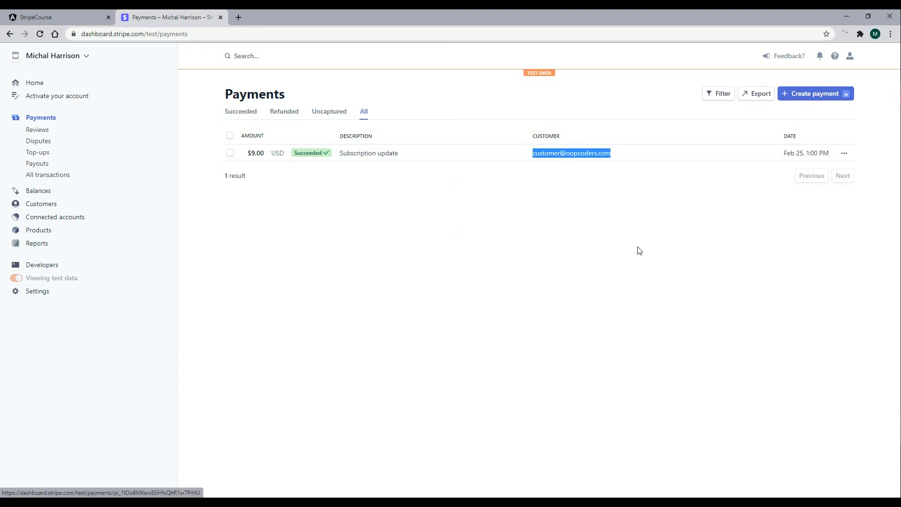
{"action": "mouse_move", "coordinate": [143, 147]}
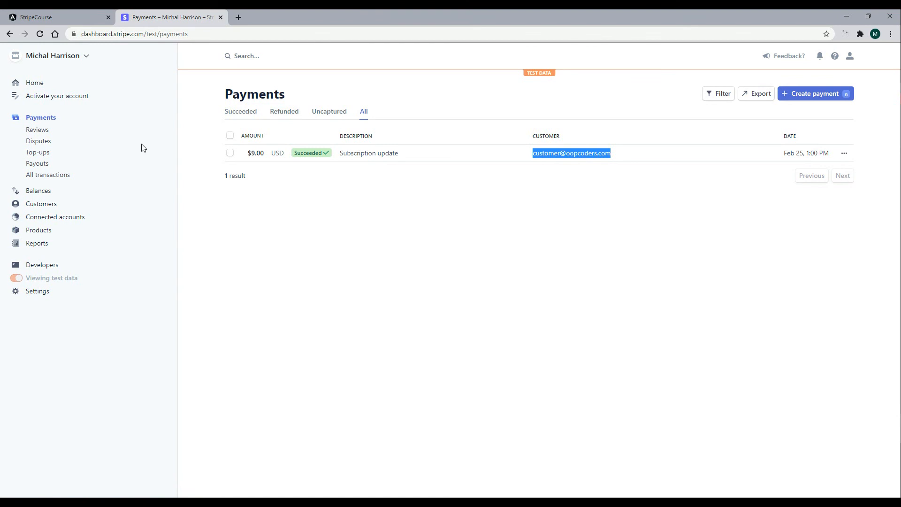
{"action": "left_click", "coordinate": [47, 17]}
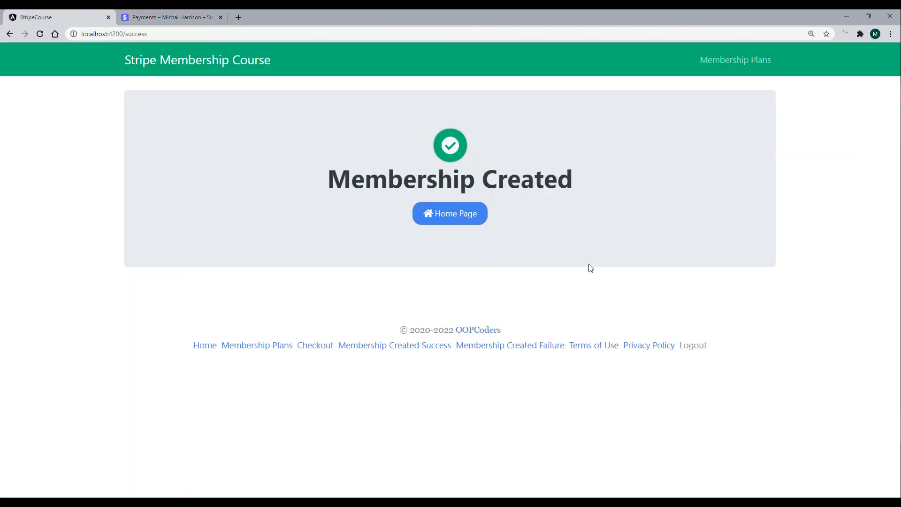